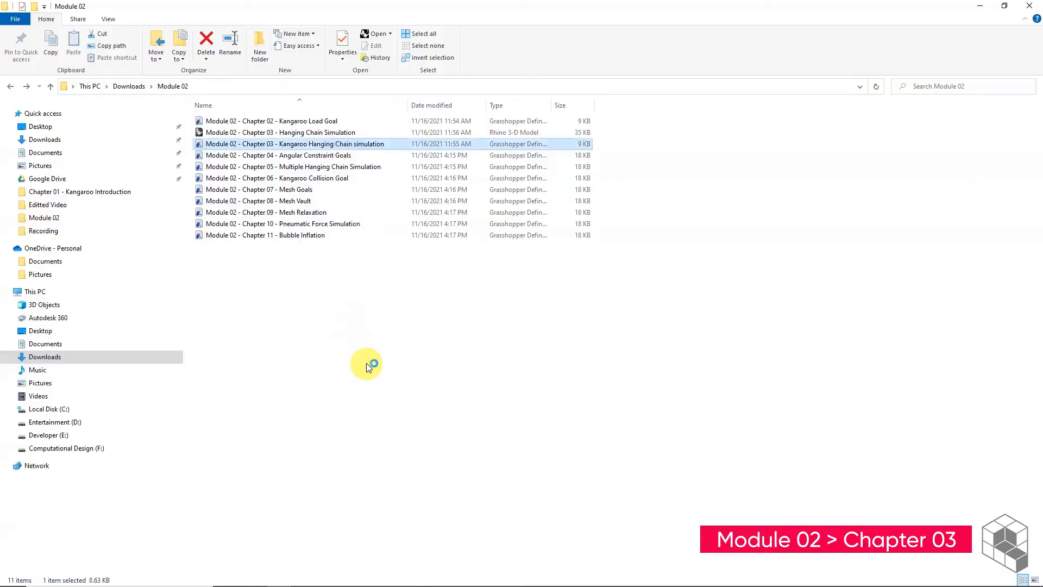
pyautogui.moveTo(366, 366)
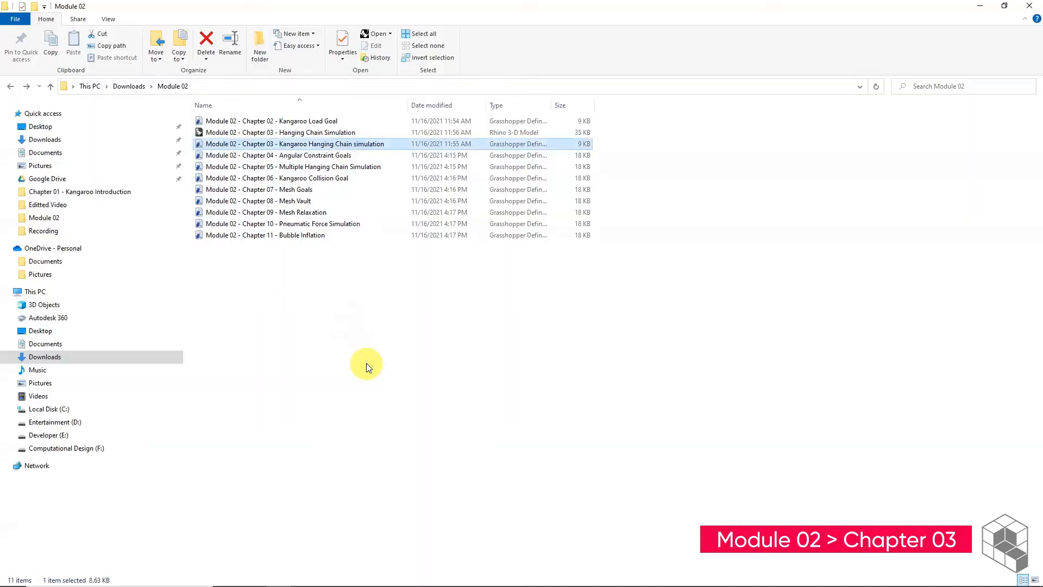
# Open the hanging chain definition and set a Line parameter to one line drawn in Rhino
pyautogui.doubleClick(295, 144)
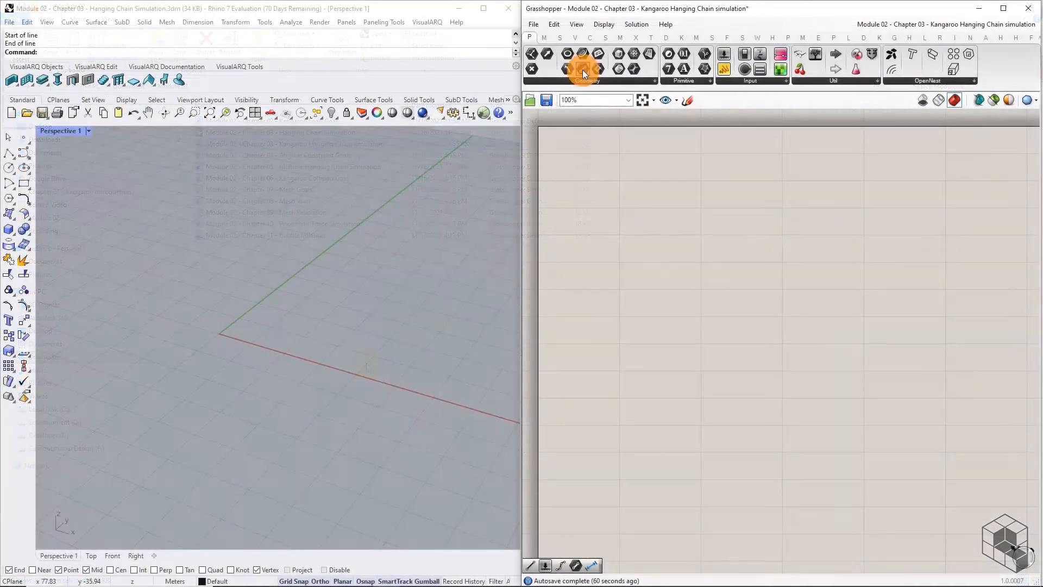
pyautogui.rightClick(611, 279)
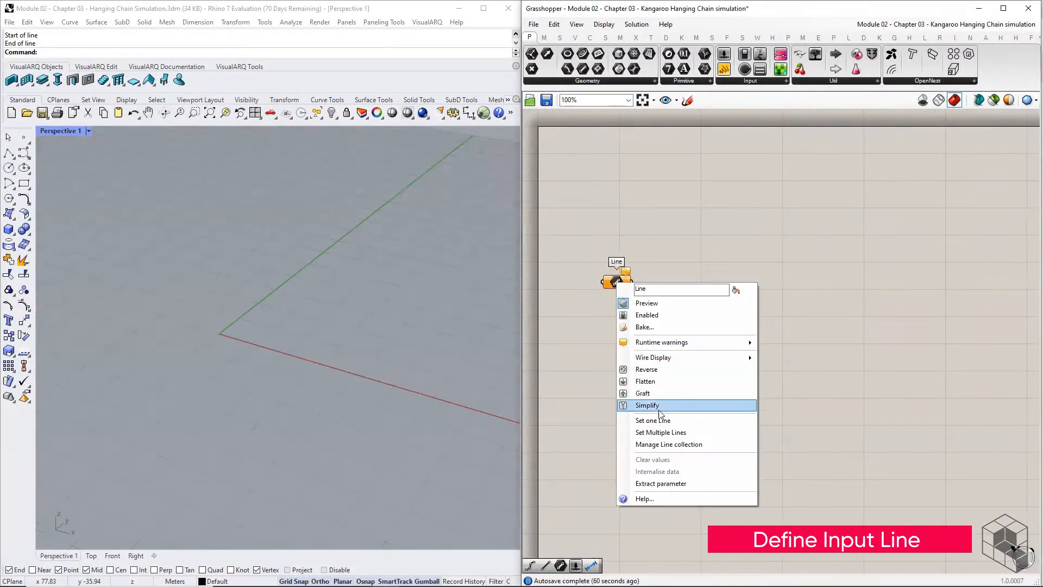
pyautogui.click(654, 420)
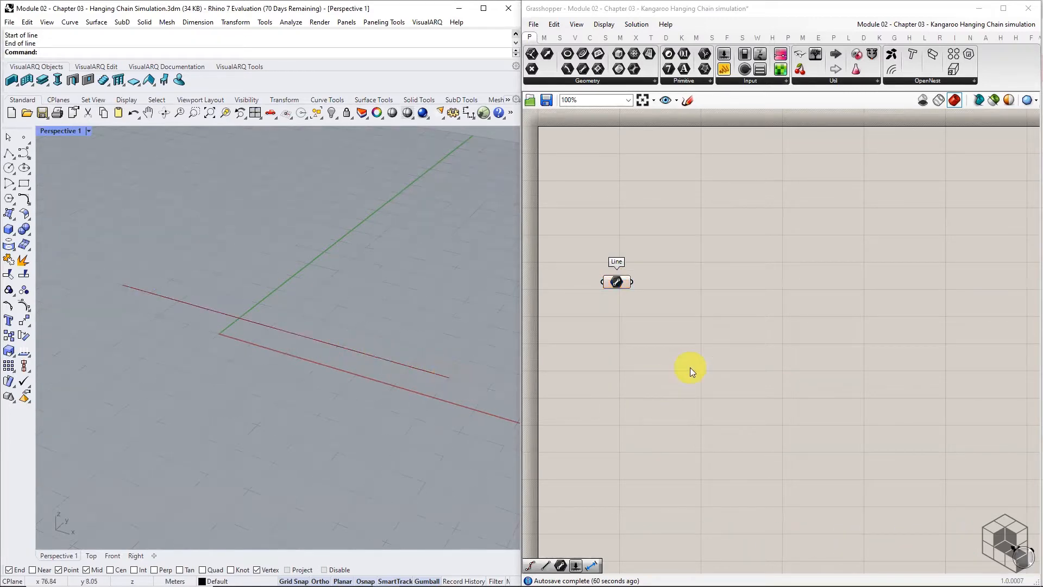
pyautogui.moveTo(654, 362)
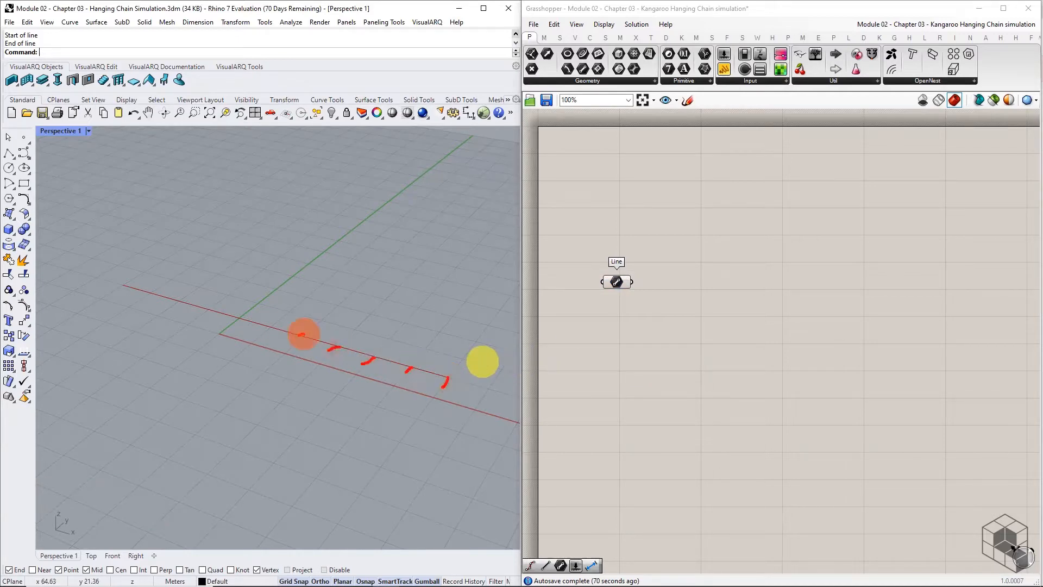
# Add Divide Curve and Shatter from the curve division components to split the line
pyautogui.click(589, 37)
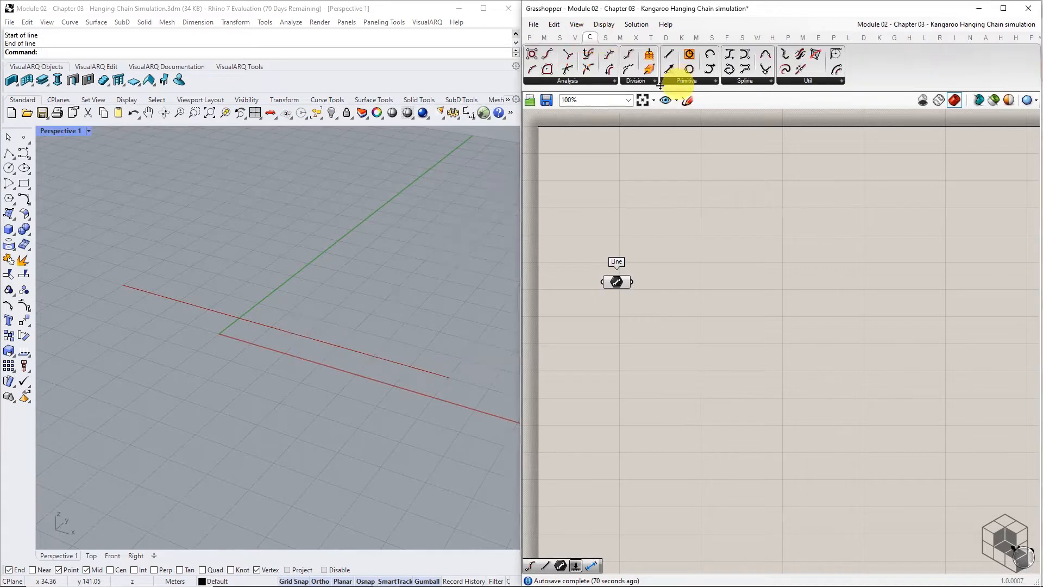
pyautogui.moveTo(693, 304)
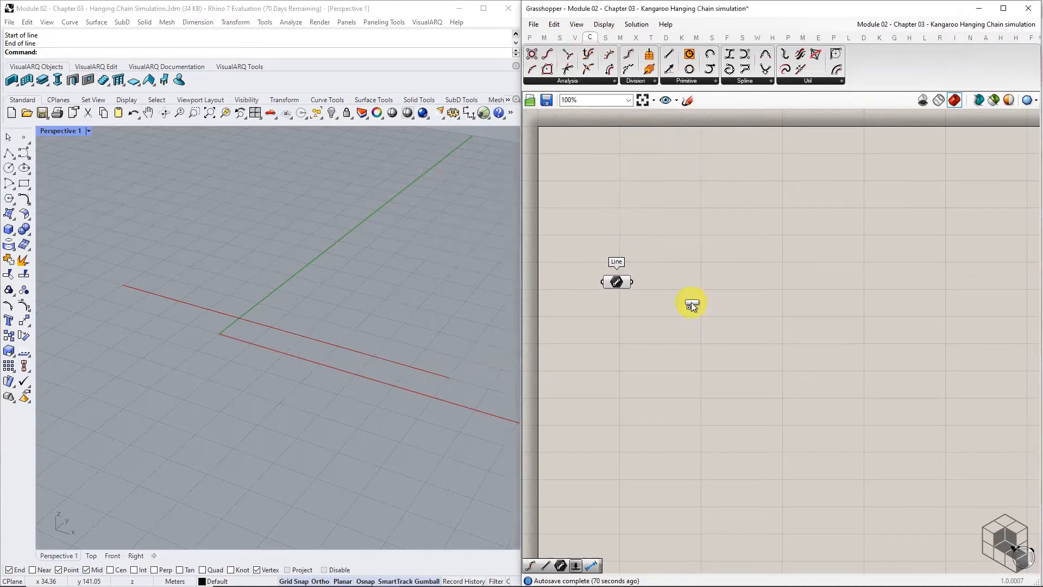
pyautogui.click(648, 66)
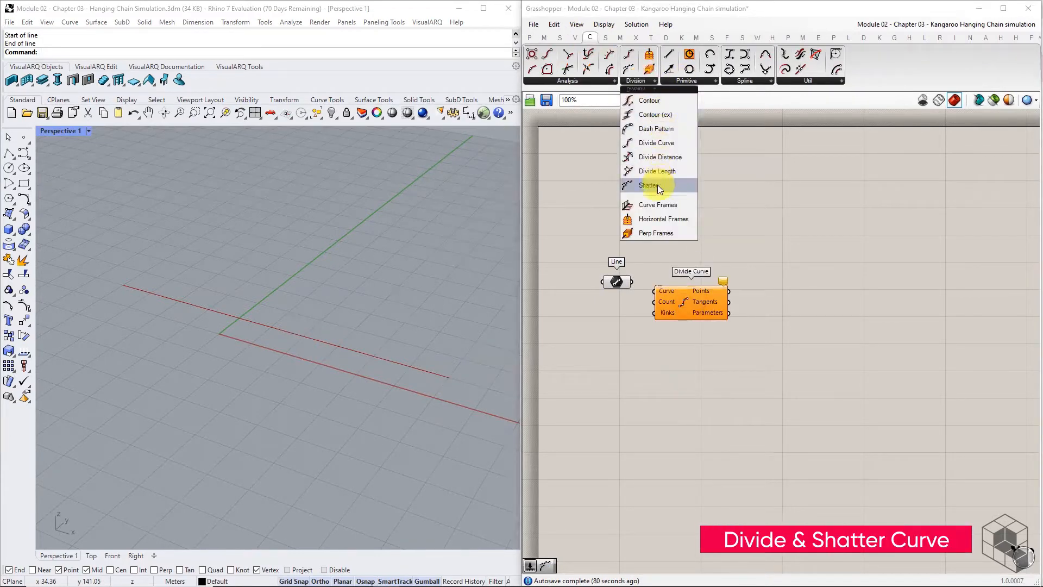
pyautogui.click(648, 185)
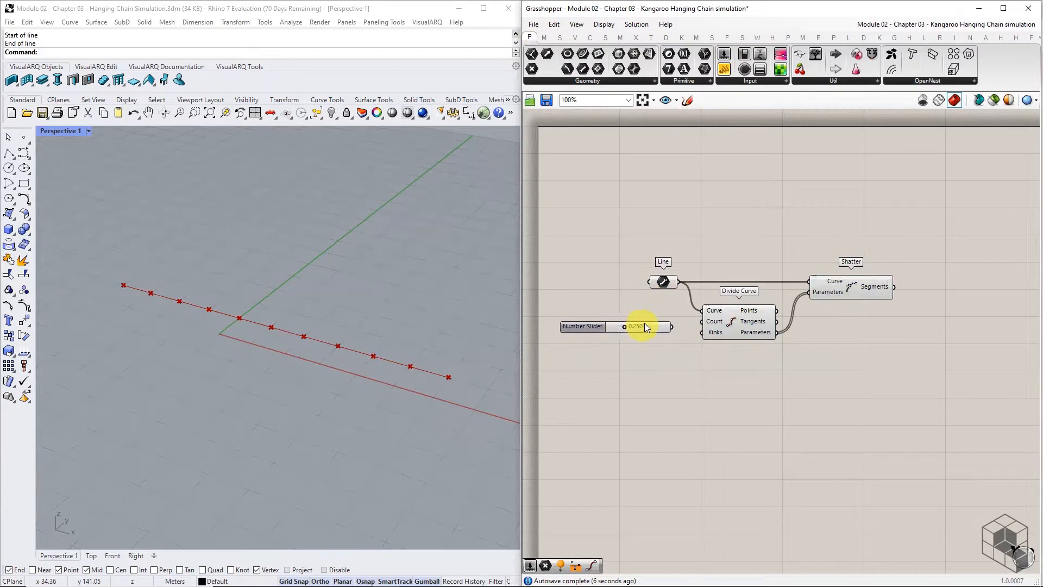
pyautogui.moveTo(713, 322)
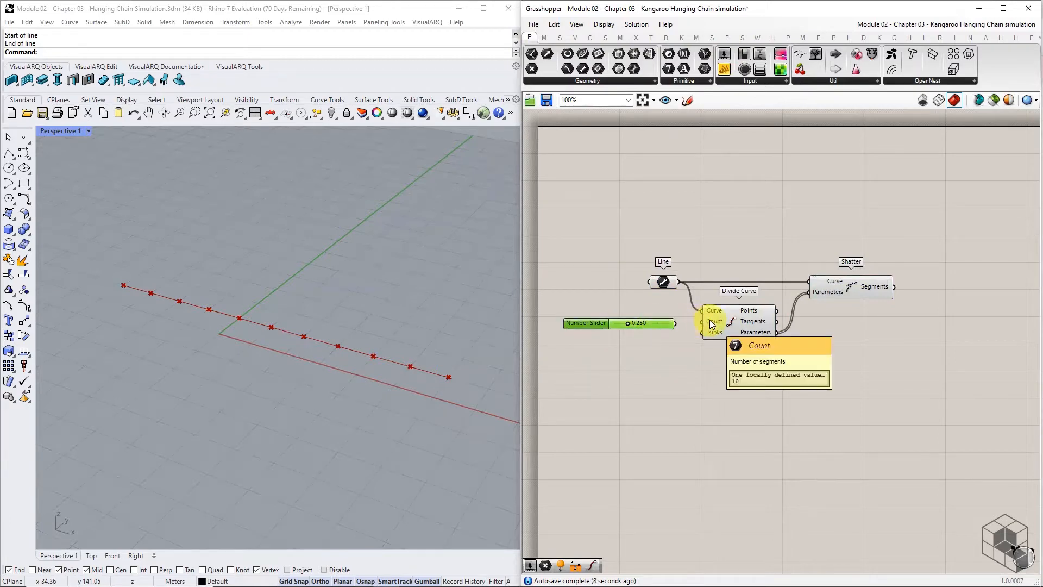
# Set the Count slider's value to 10 so the line divides into 10 parts
pyautogui.rightClick(588, 321)
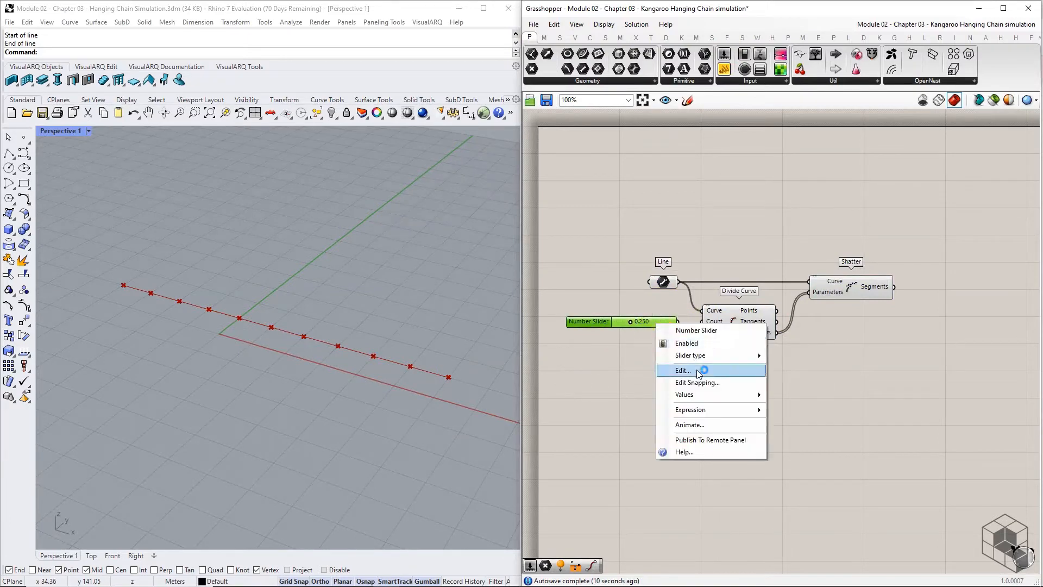
pyautogui.click(681, 370)
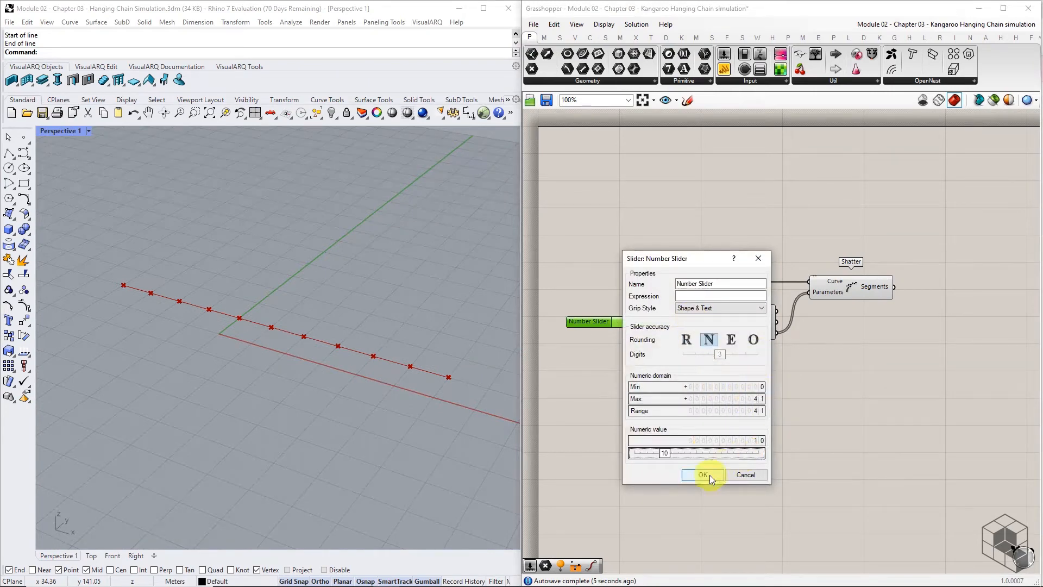
pyautogui.click(703, 475)
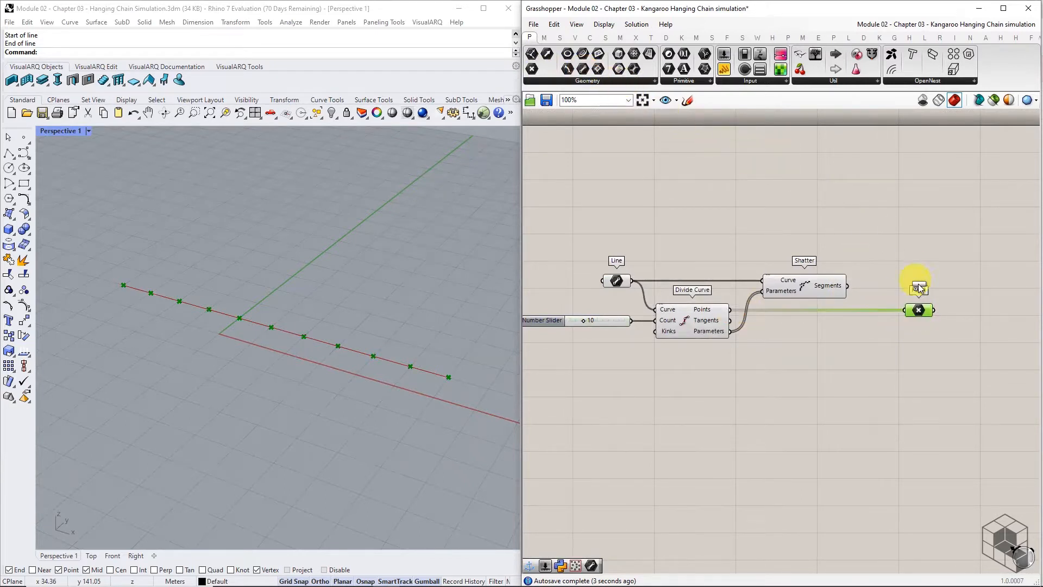
# Collect segments in a Line parameter, relay the points, and group both as 'discretized geometry'
pyautogui.click(919, 286)
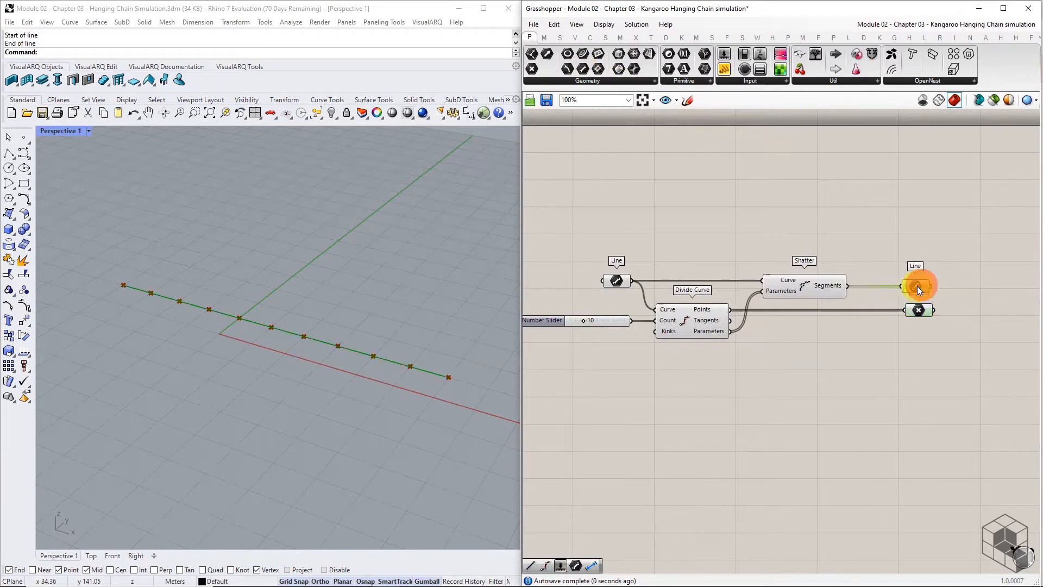
pyautogui.scroll(3)
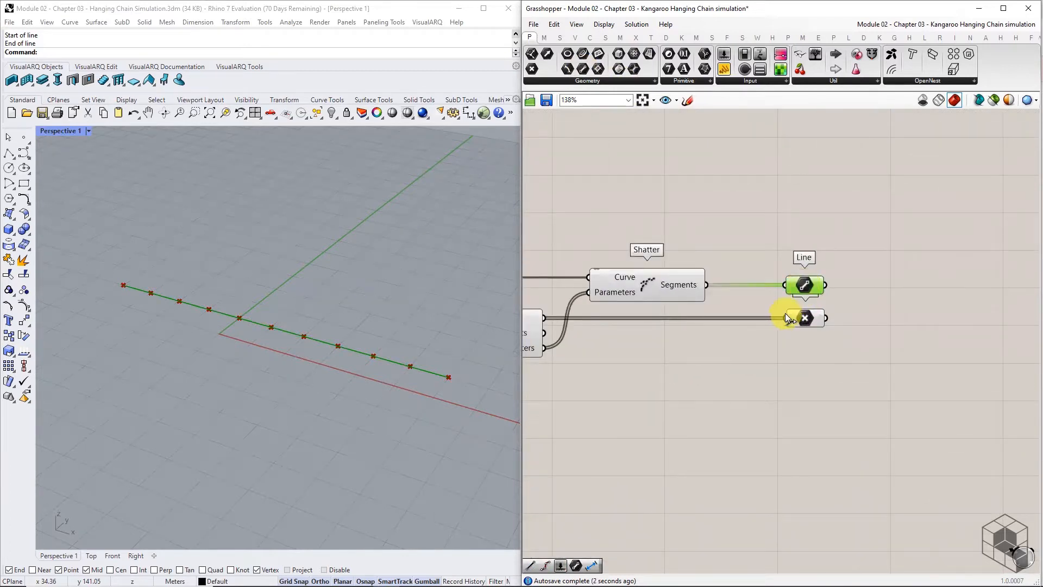
pyautogui.click(804, 318)
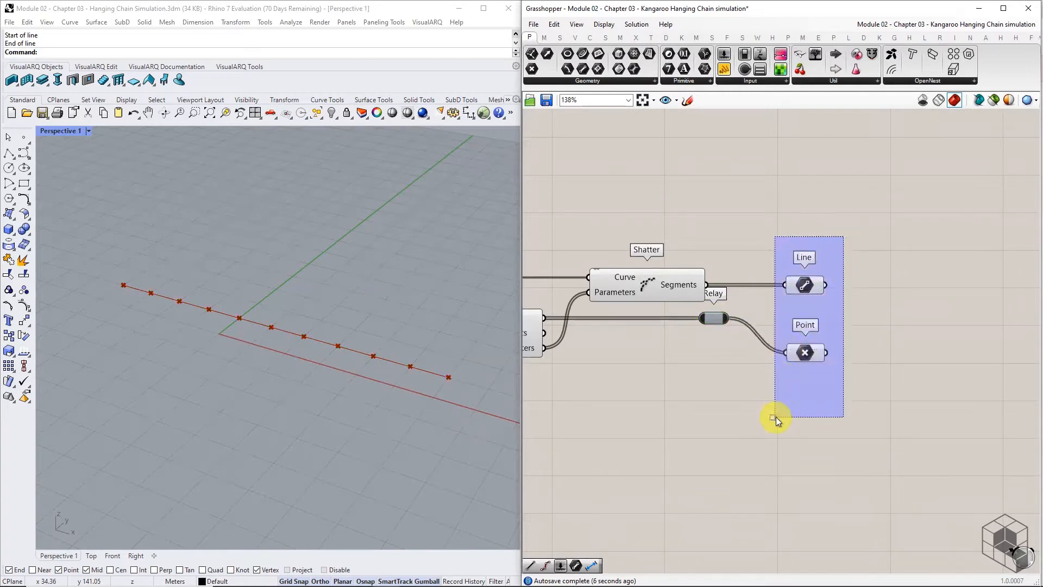
pyautogui.click(854, 361)
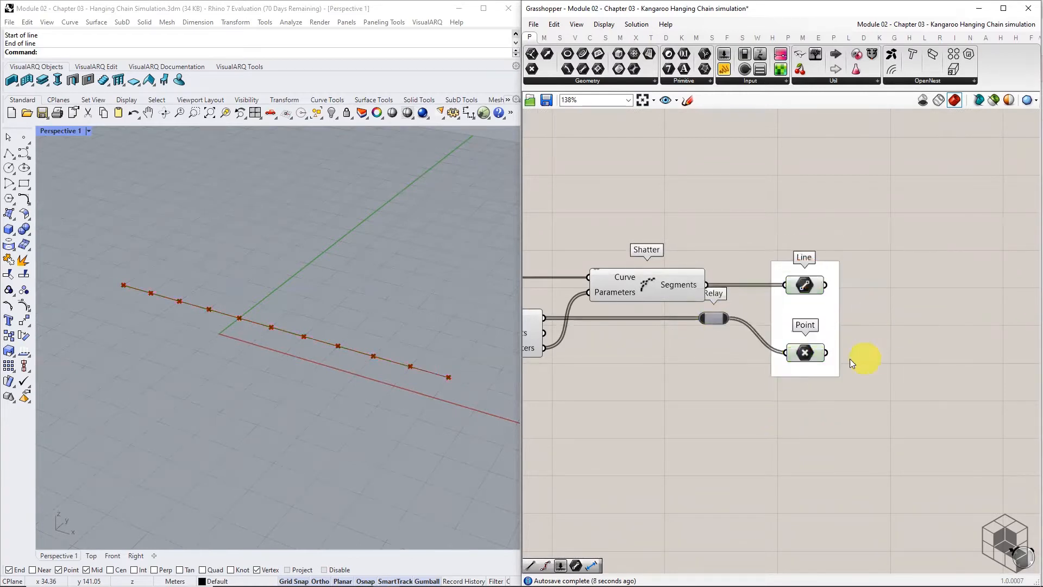
pyautogui.moveTo(829, 314)
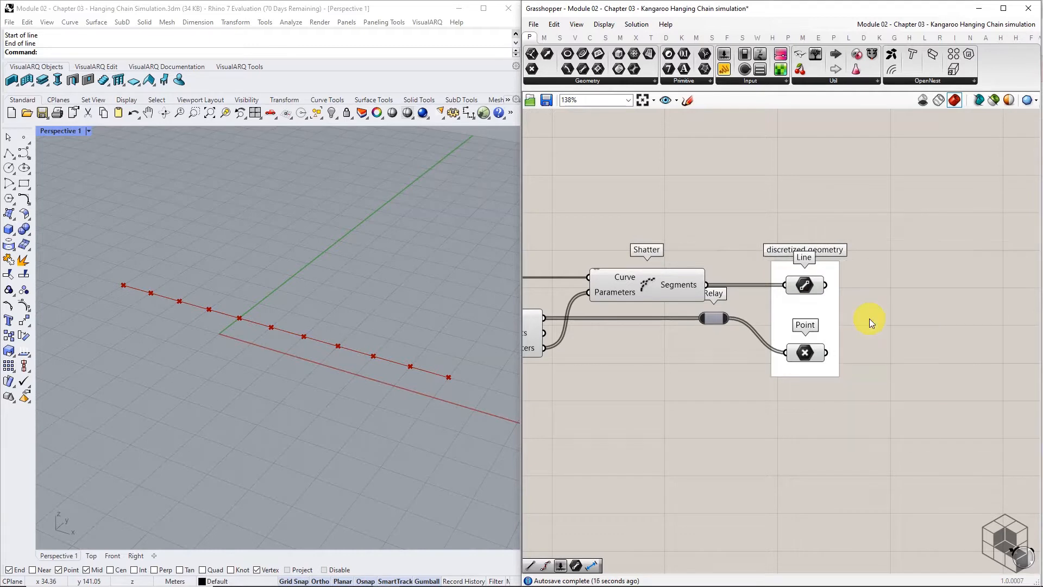
pyautogui.scroll(-3)
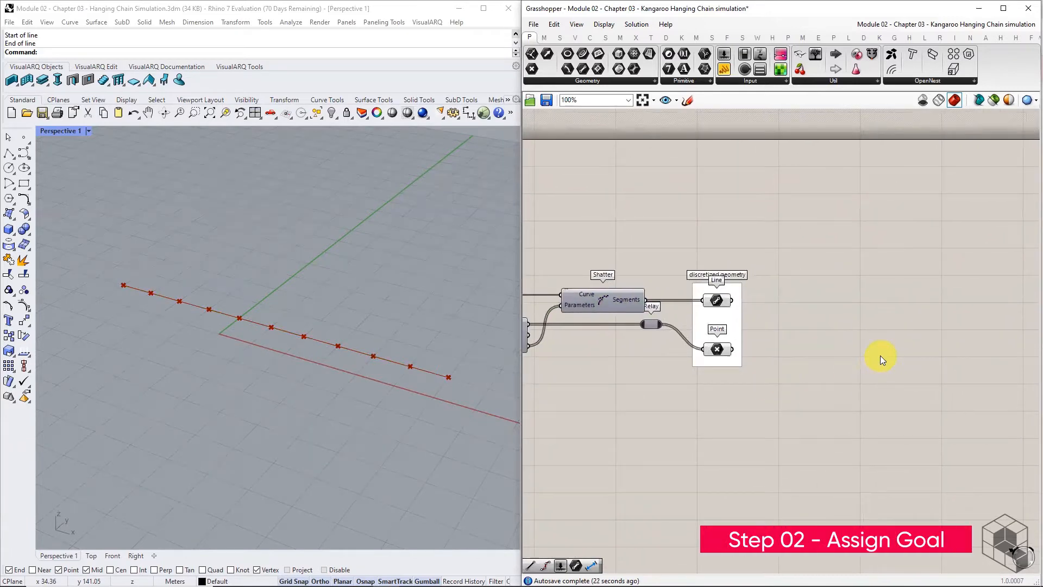
pyautogui.moveTo(885, 97)
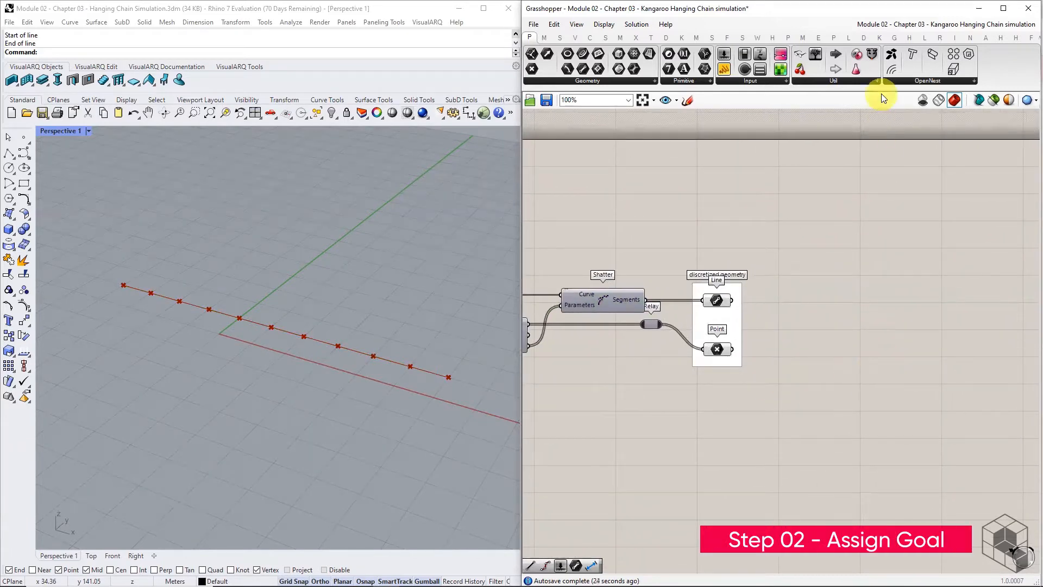
pyautogui.moveTo(716, 300)
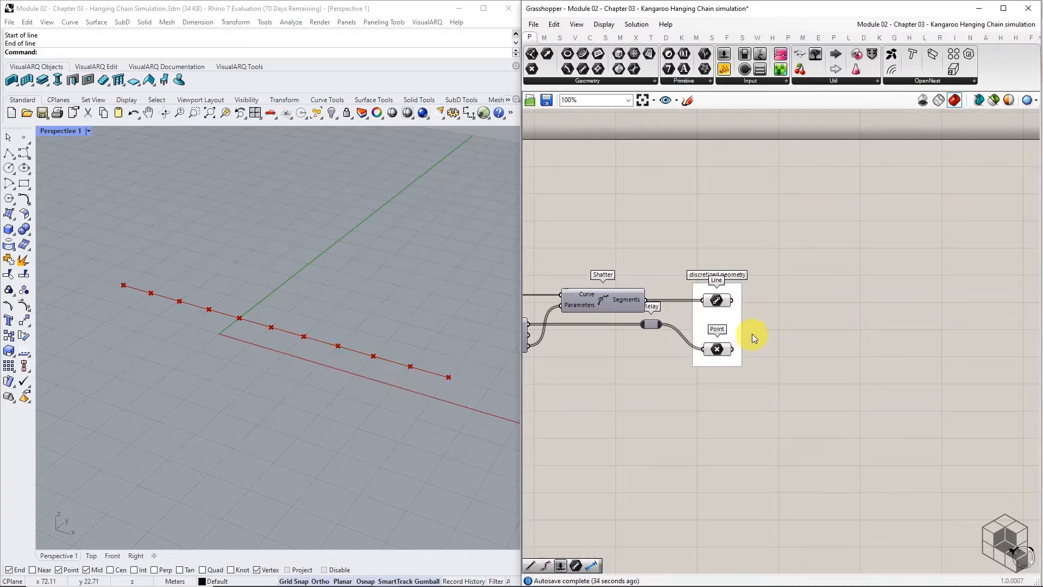
pyautogui.moveTo(859, 313)
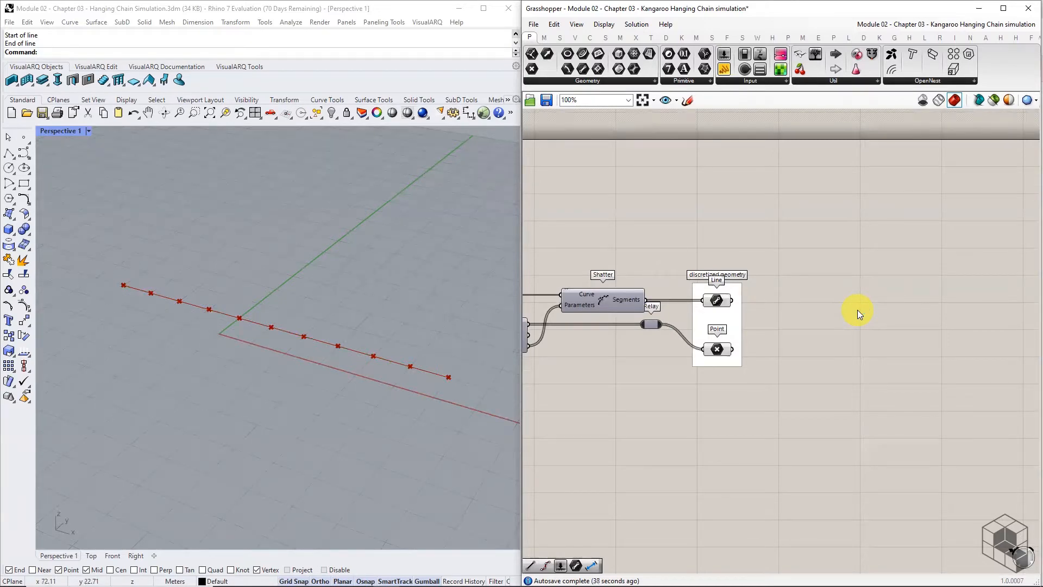
pyautogui.moveTo(865, 259)
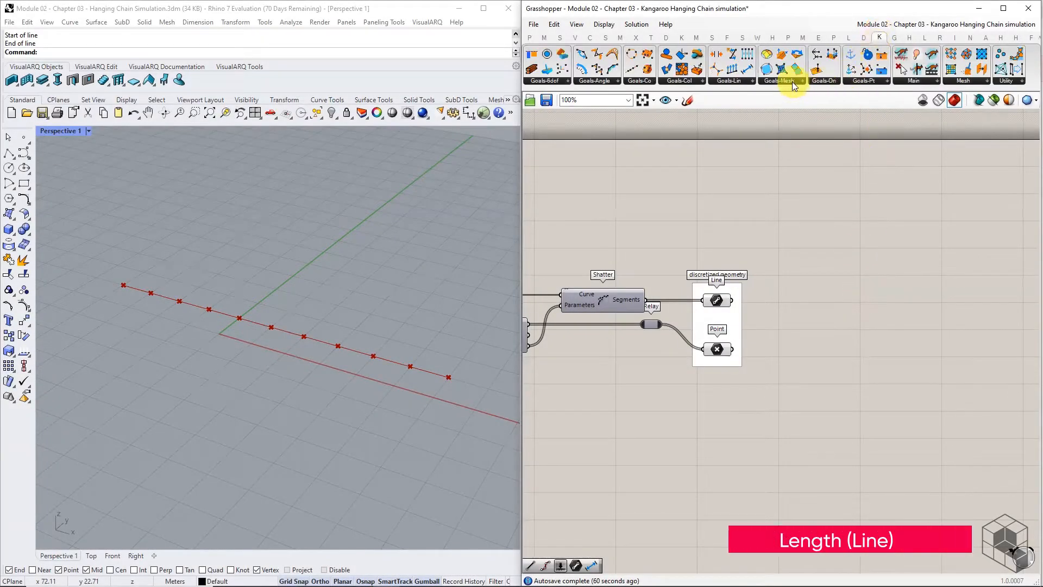
pyautogui.moveTo(814, 319)
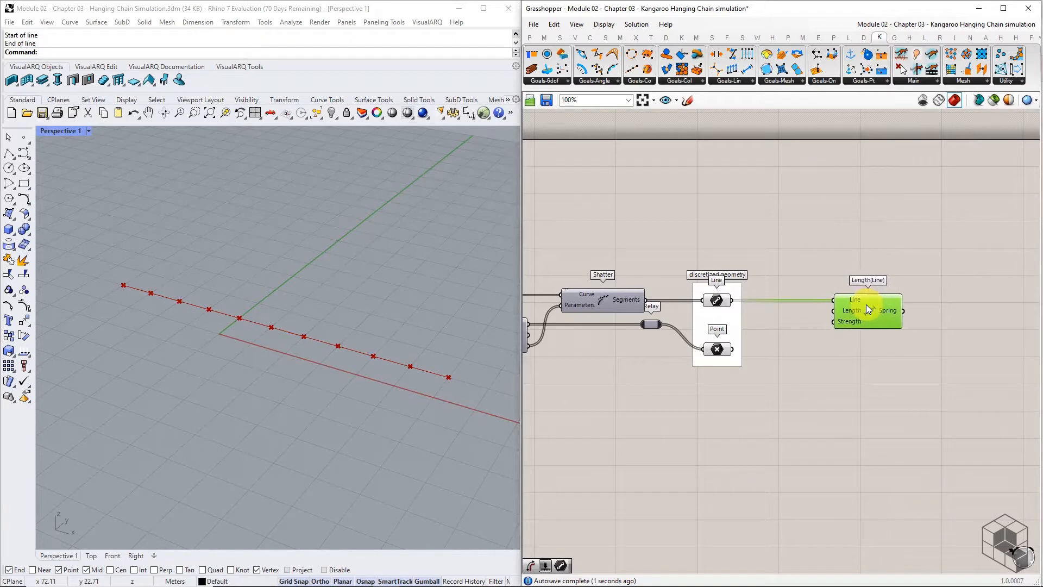
pyautogui.moveTo(785, 381)
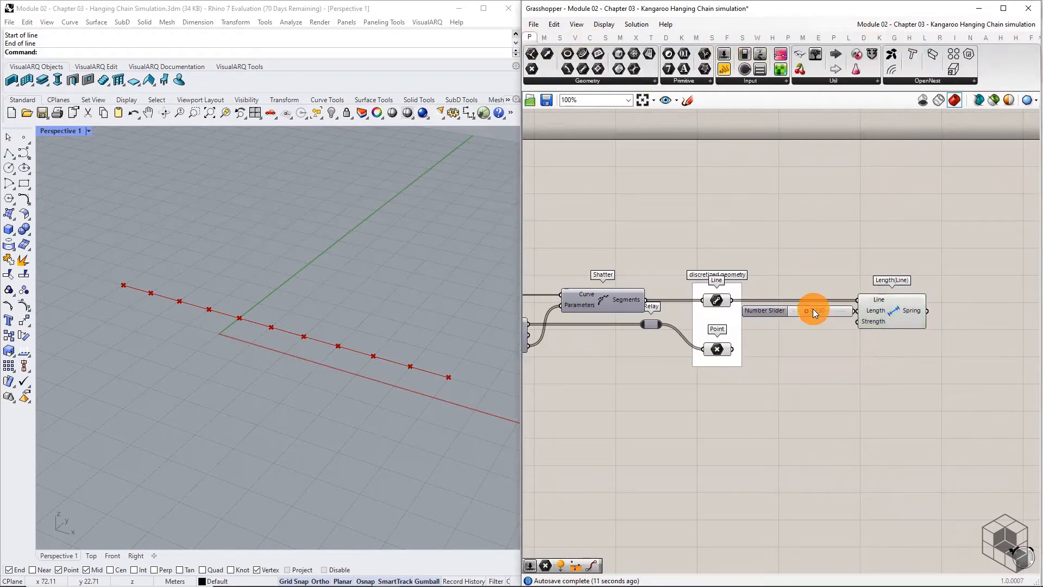
# Set the slider feeding the Length(Line) goal's Length input to 5
pyautogui.doubleClick(812, 310)
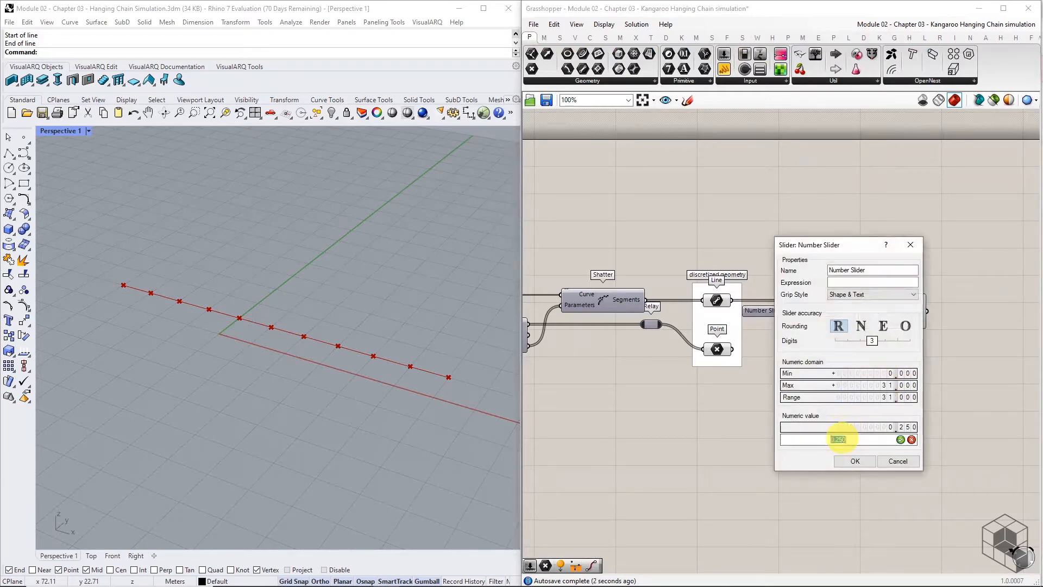
pyautogui.click(854, 460)
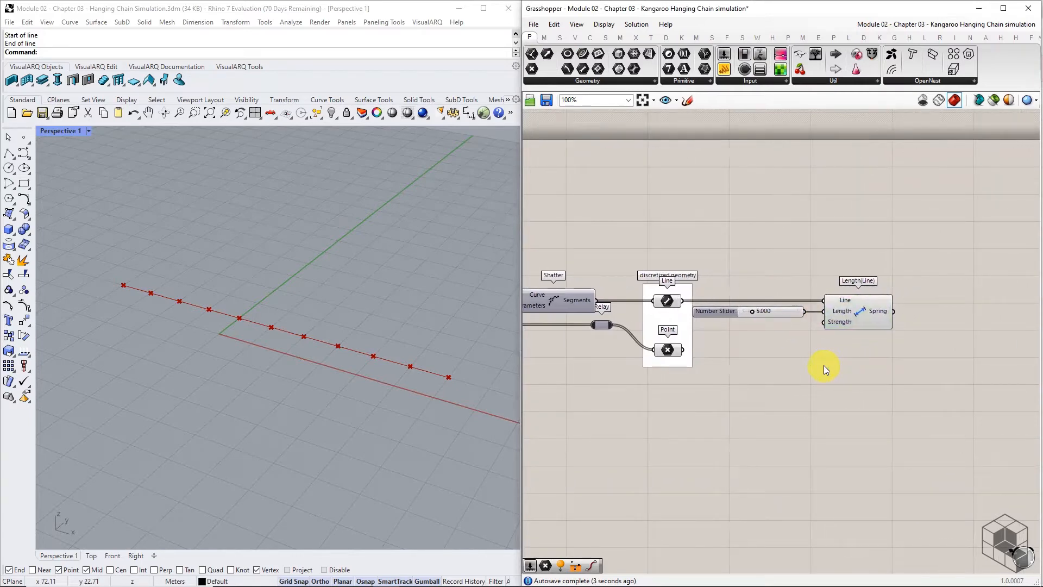
pyautogui.moveTo(875, 308)
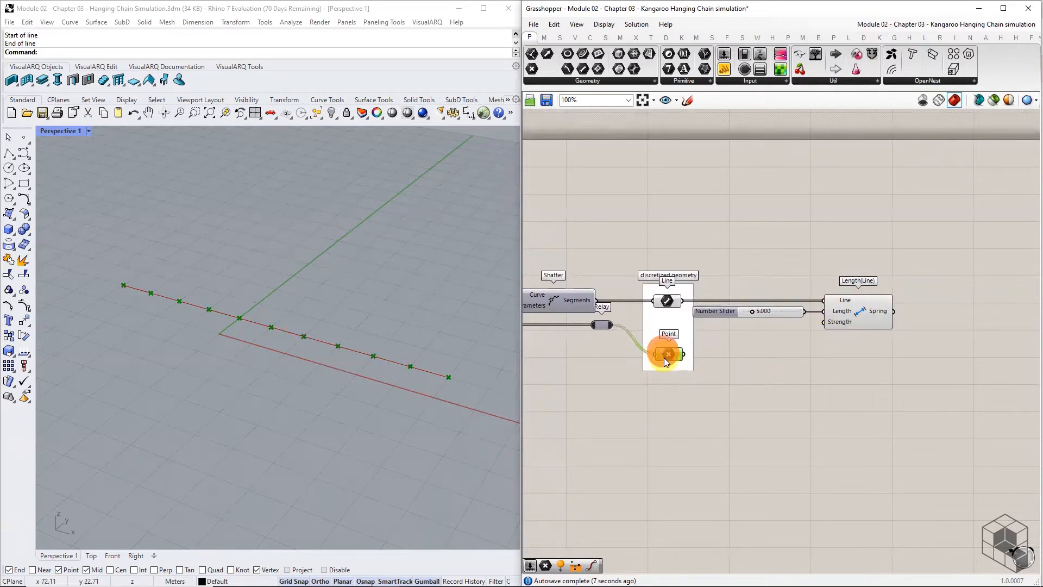
pyautogui.moveTo(668, 369)
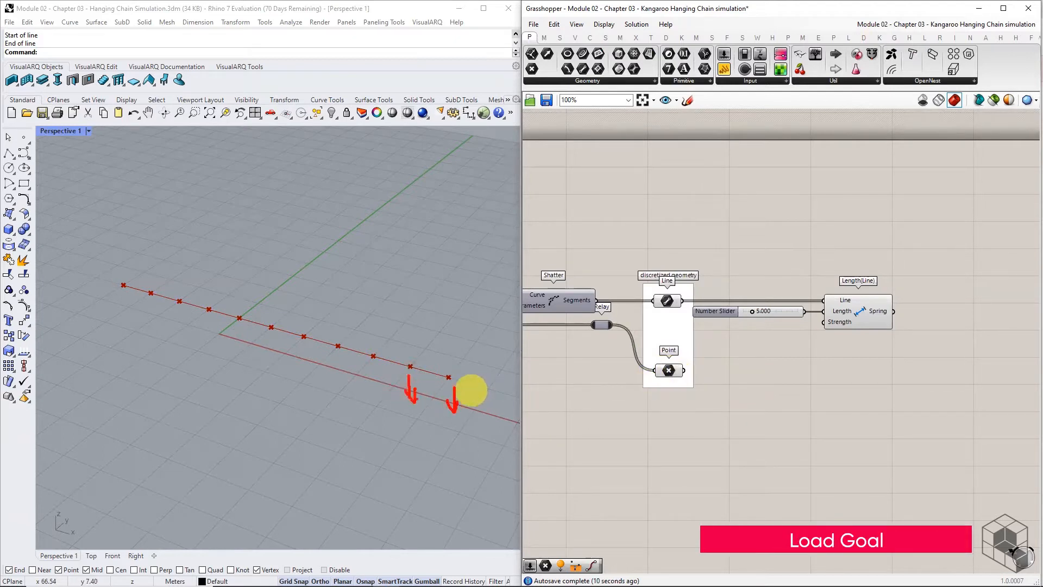
# Add a Load goal on the points and a slider-driven Unit Z vector (10) into Reverse
pyautogui.click(879, 37)
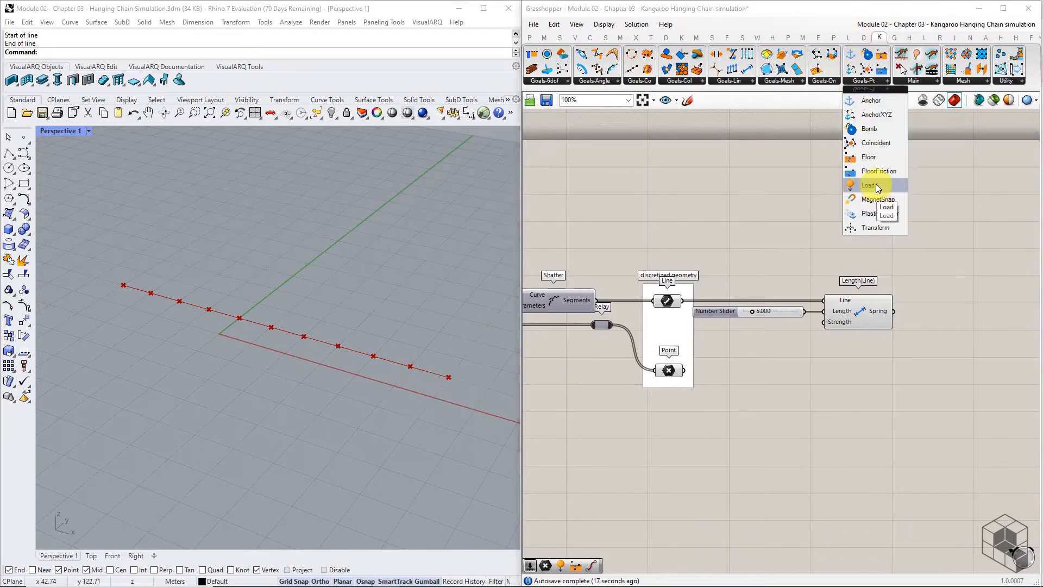
pyautogui.click(870, 184)
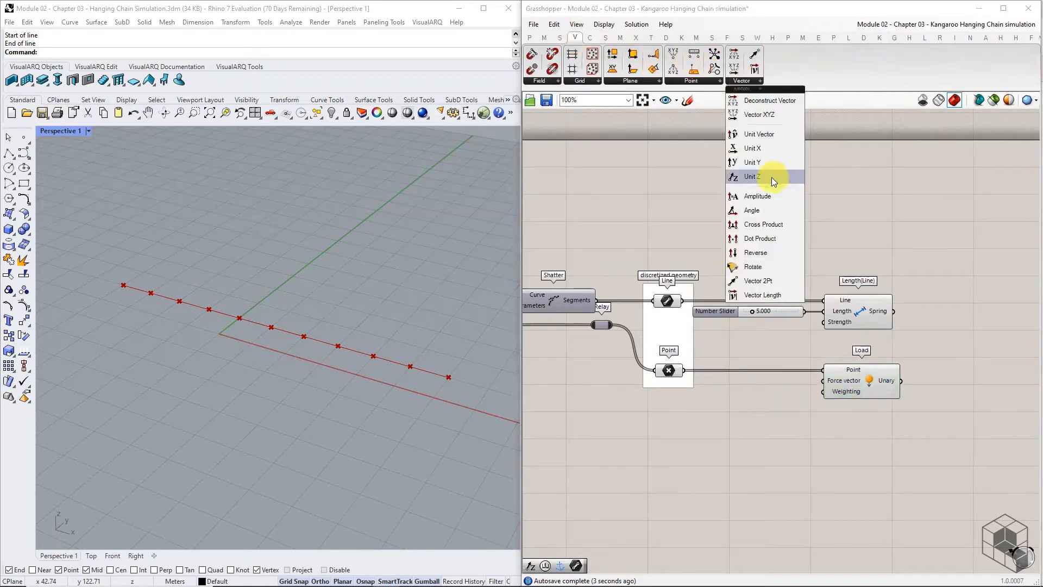
pyautogui.click(752, 176)
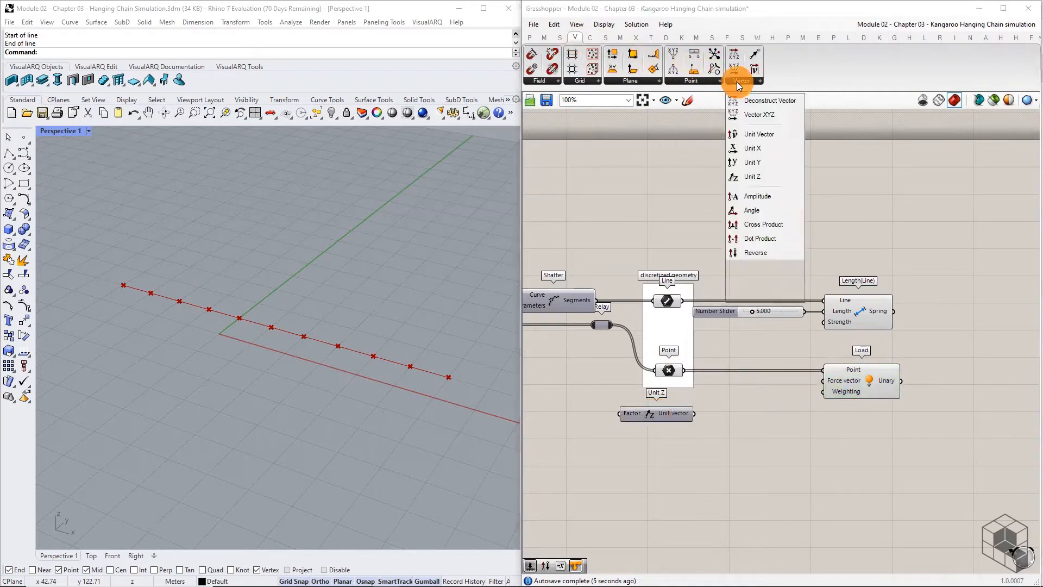
pyautogui.click(757, 253)
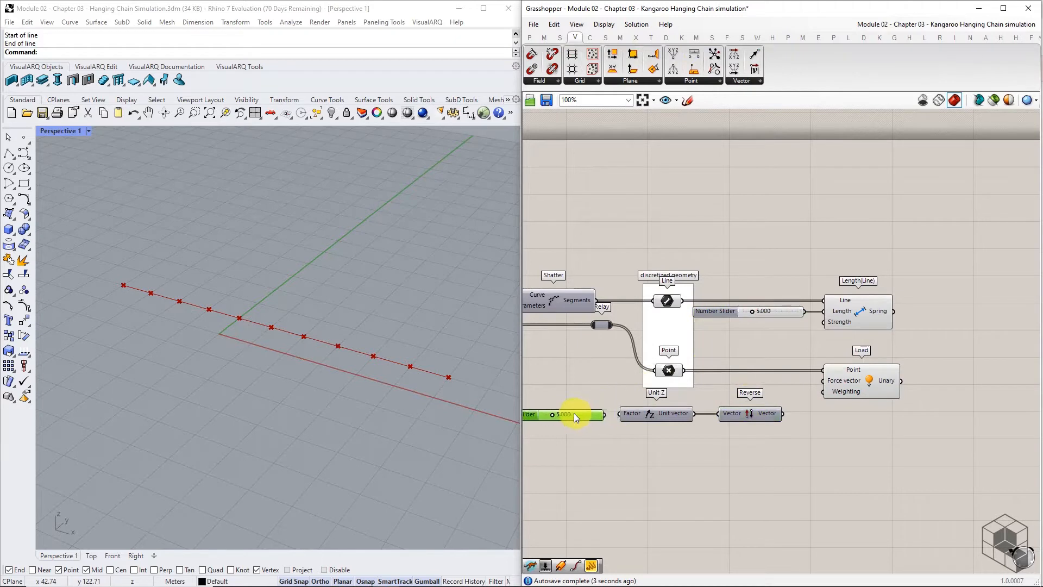
pyautogui.doubleClick(560, 415)
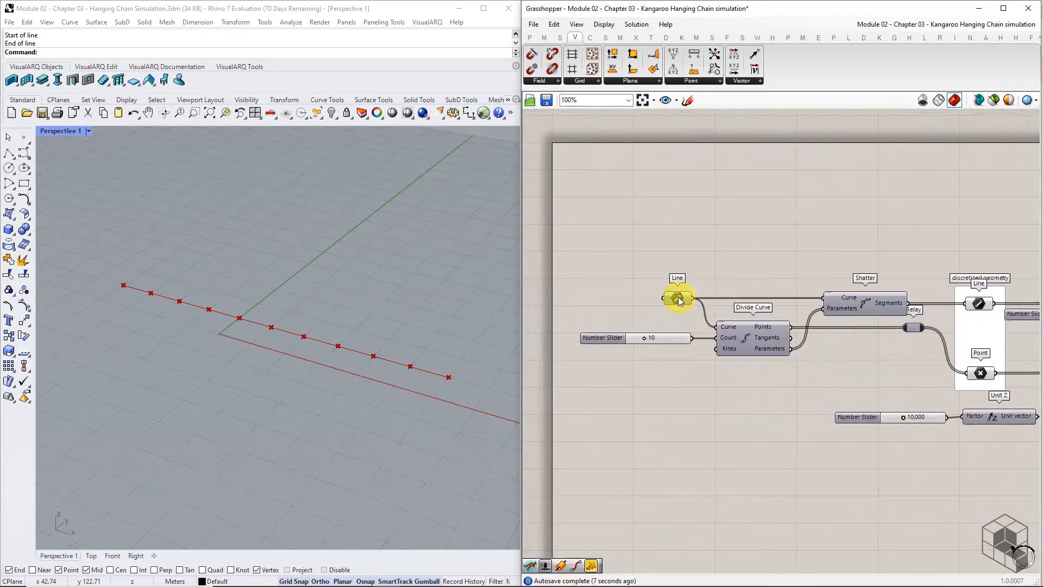
# Anchor the base line's end points and merge the Anchor, Length(Line) and Load goals
pyautogui.click(678, 297)
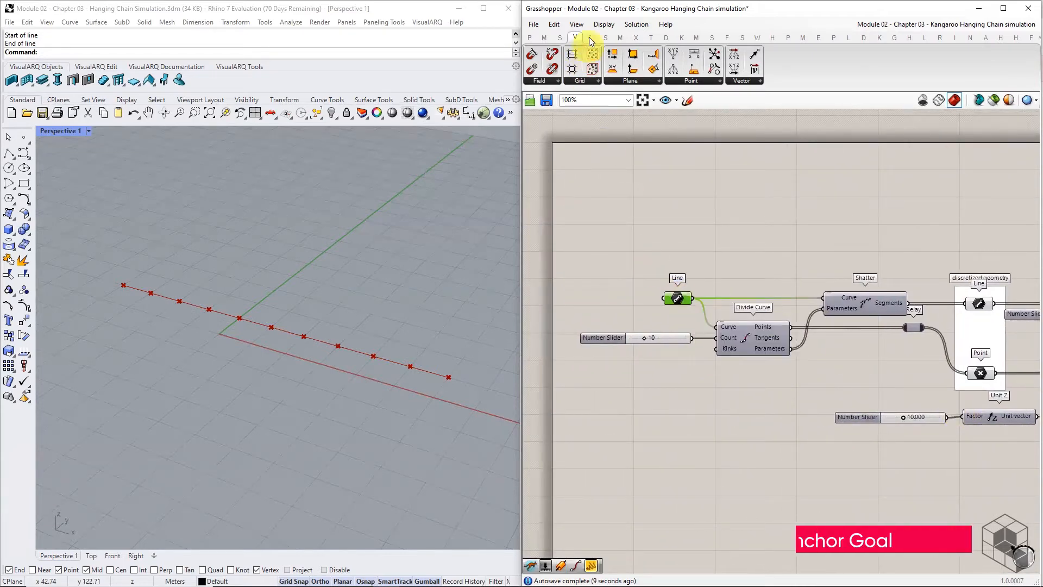
pyautogui.click(590, 37)
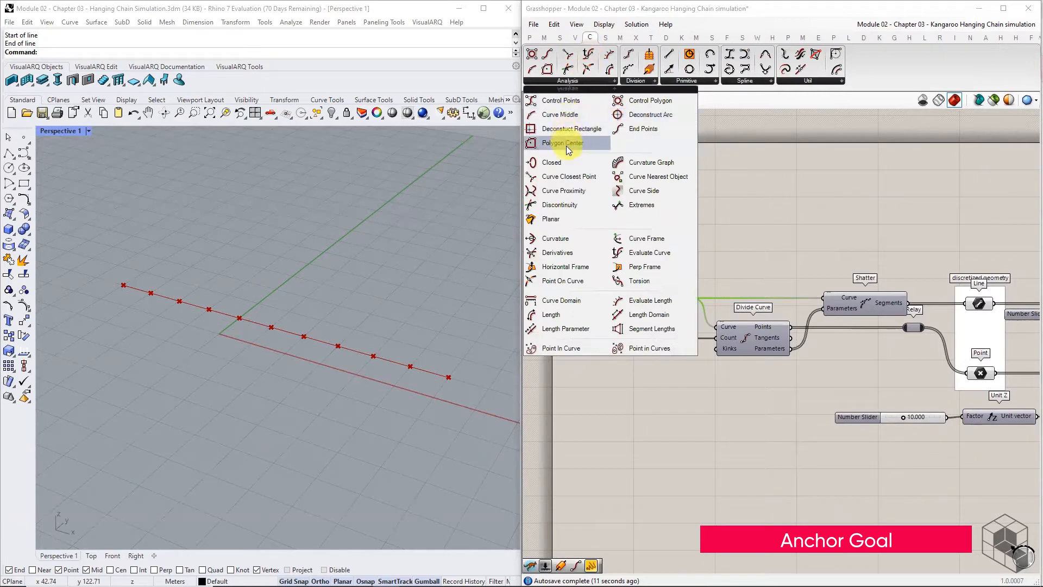
pyautogui.click(642, 128)
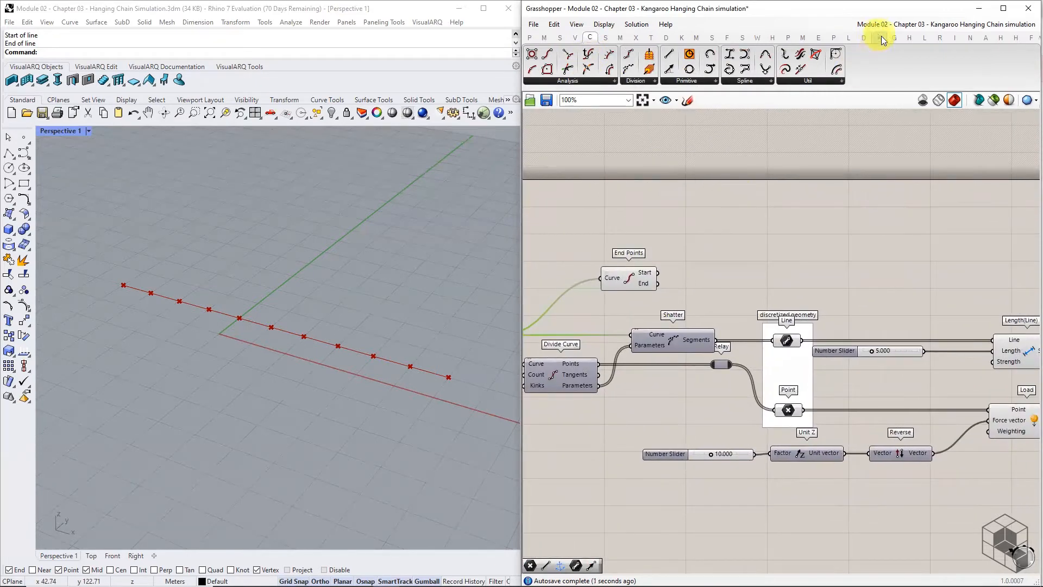
pyautogui.click(878, 80)
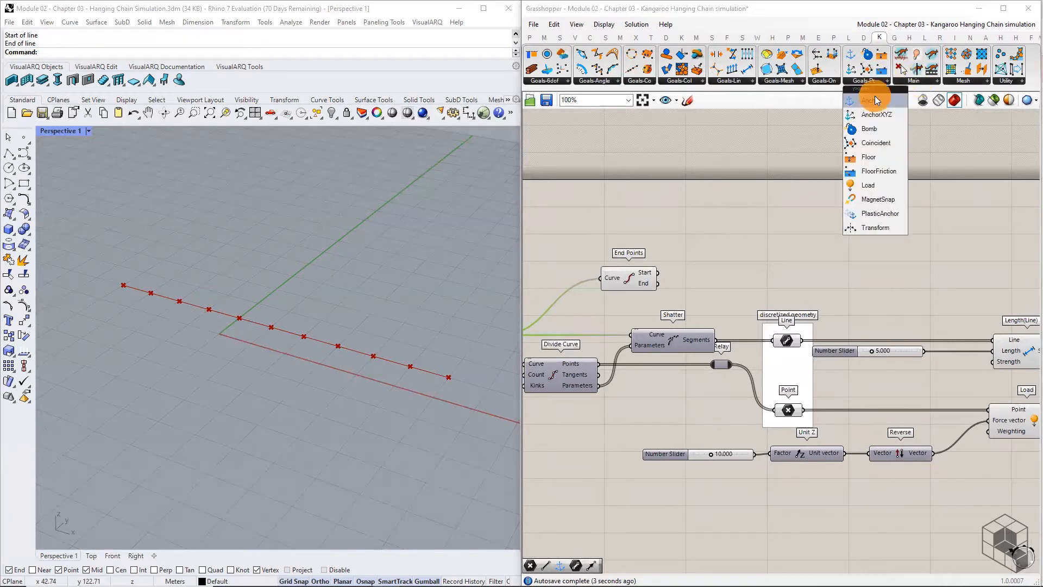
pyautogui.click(873, 100)
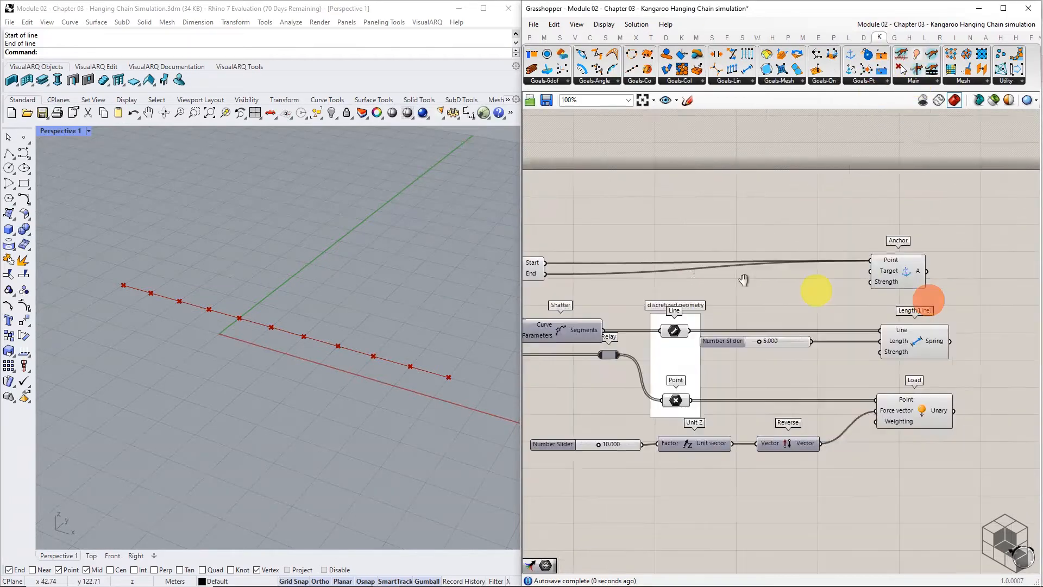
pyautogui.doubleClick(792, 360)
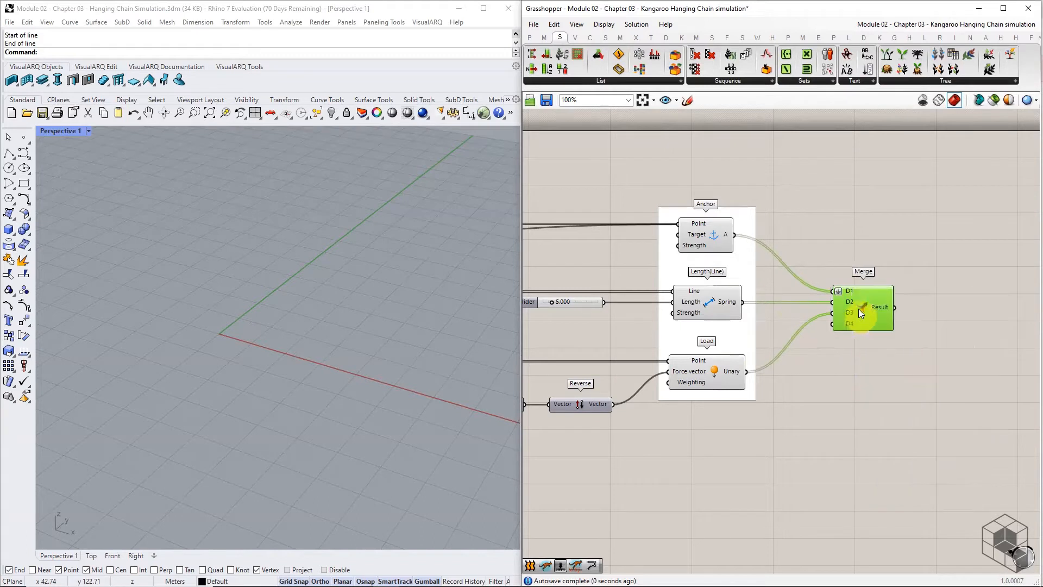
# Feed the merged goals into a Kangaroo Solver and add a Panel listing the goals
pyautogui.rightClick(863, 306)
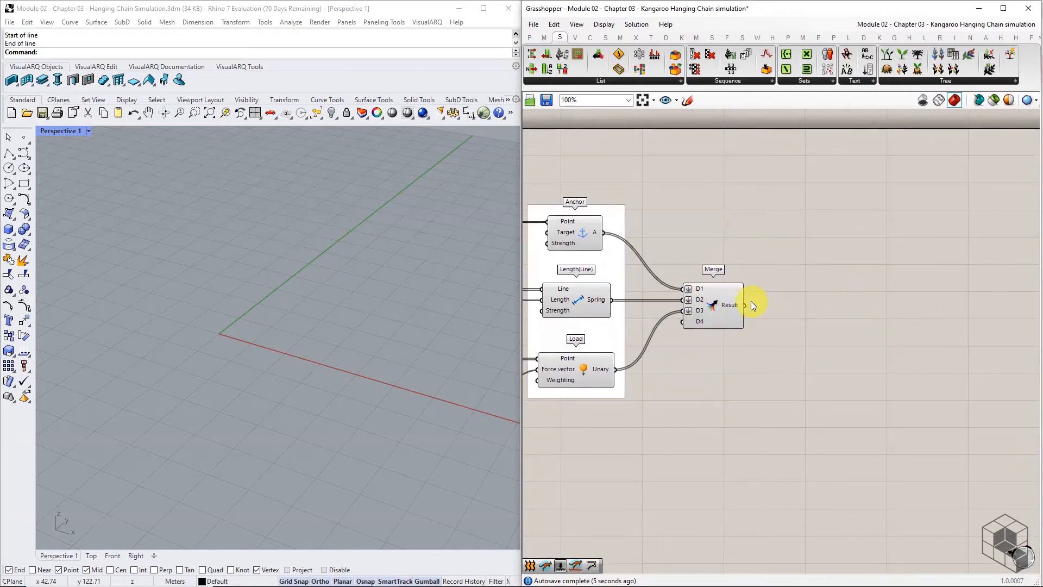
pyautogui.click(879, 37)
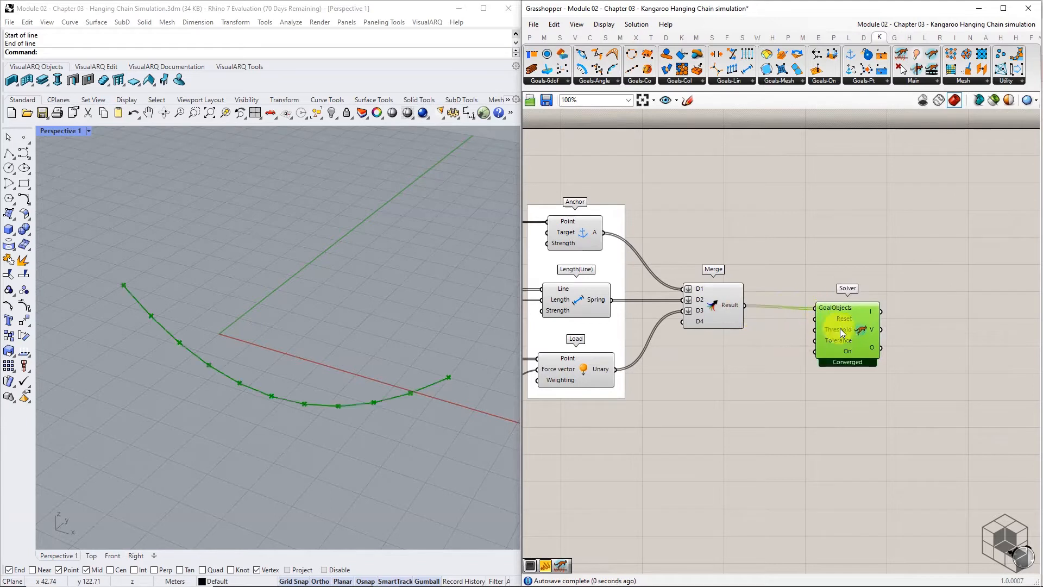
pyautogui.click(824, 437)
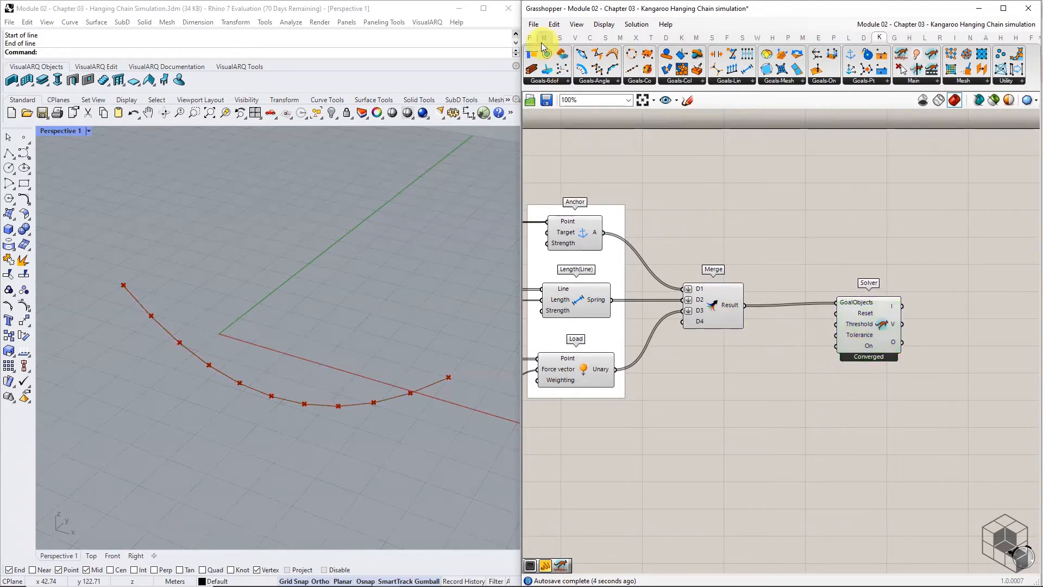
pyautogui.click(536, 37)
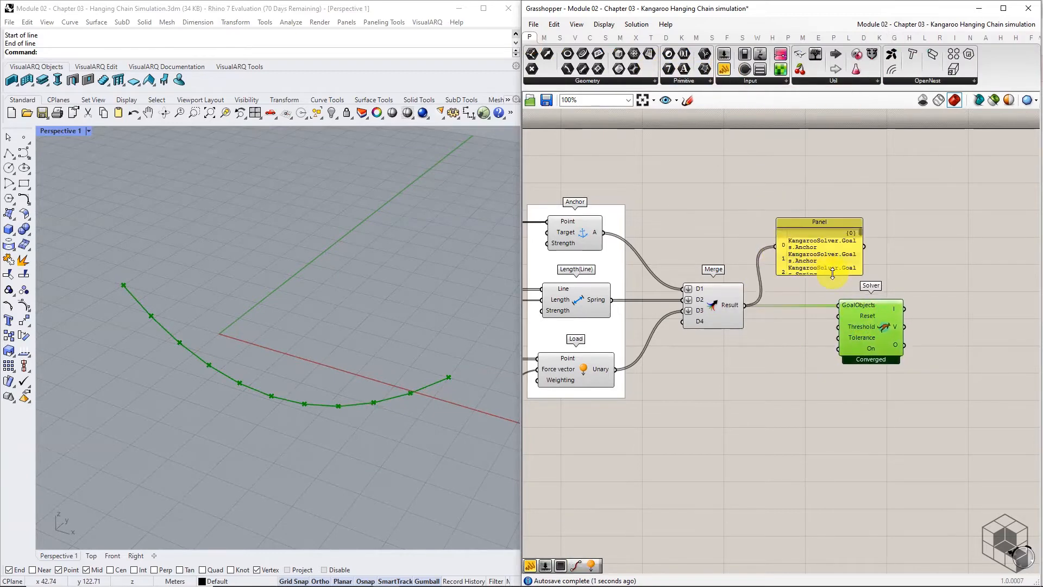
pyautogui.scroll(3)
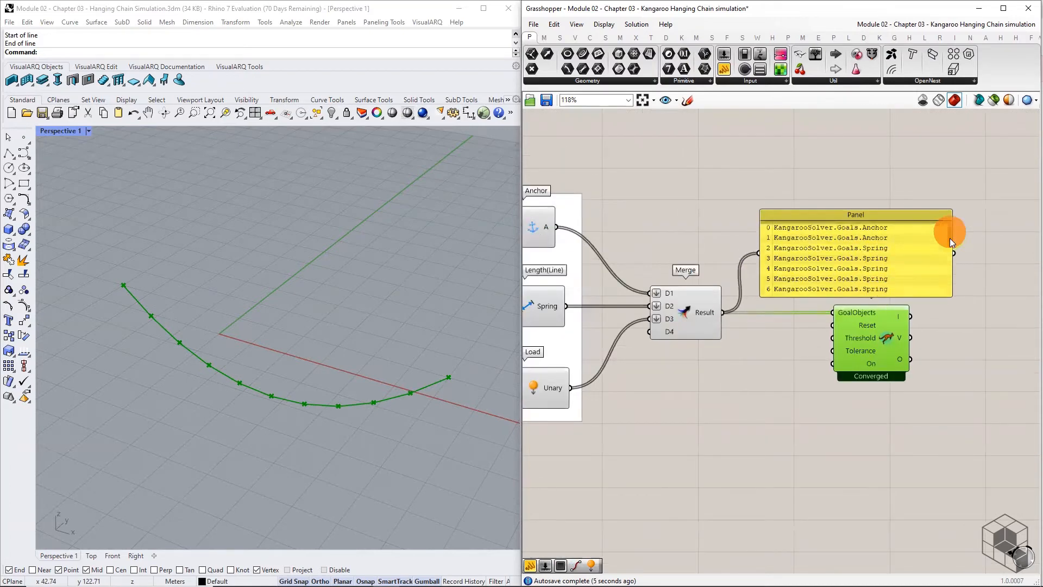
pyautogui.scroll(-3)
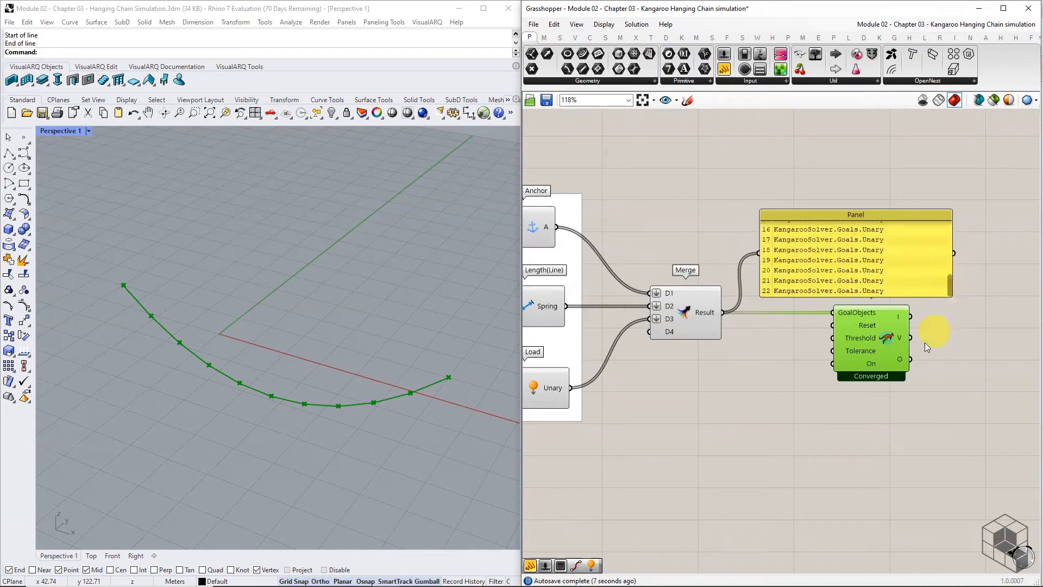
pyautogui.scroll(-3)
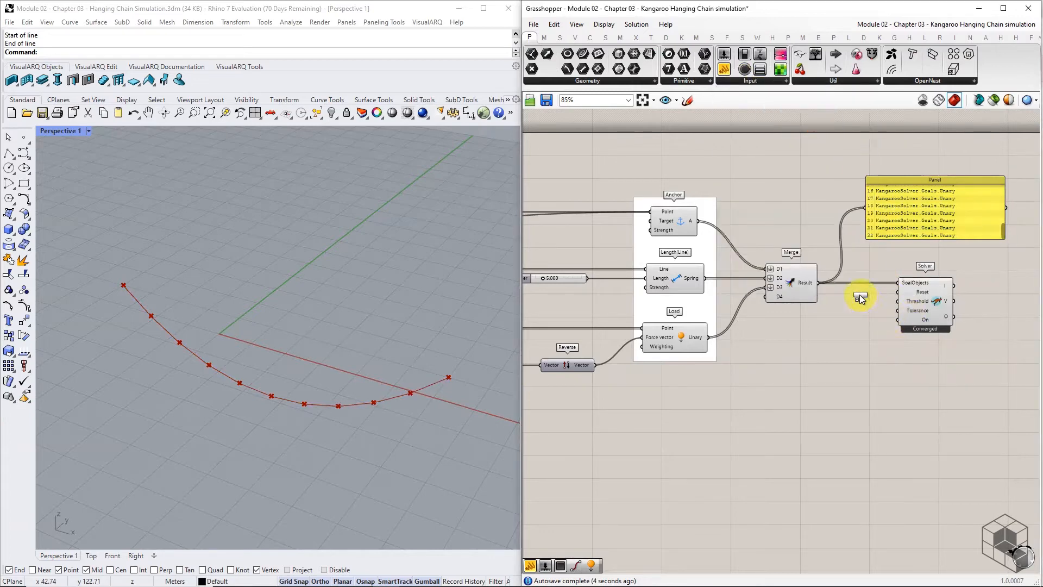
# Wire a Button to the solver's Reset and press it so the chain sags into its hanging curve
pyautogui.click(858, 292)
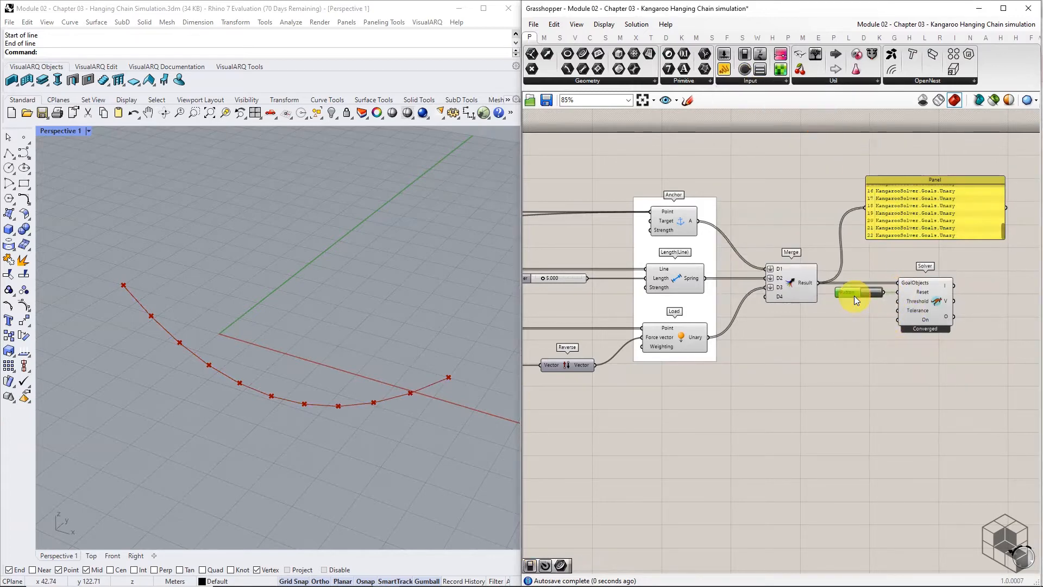
pyautogui.scroll(3)
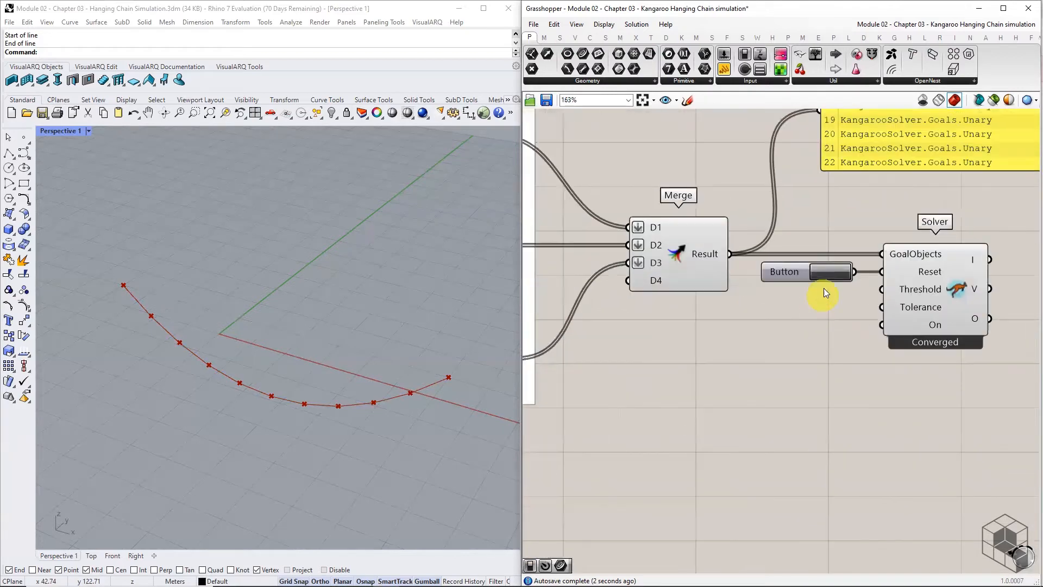
pyautogui.click(805, 272)
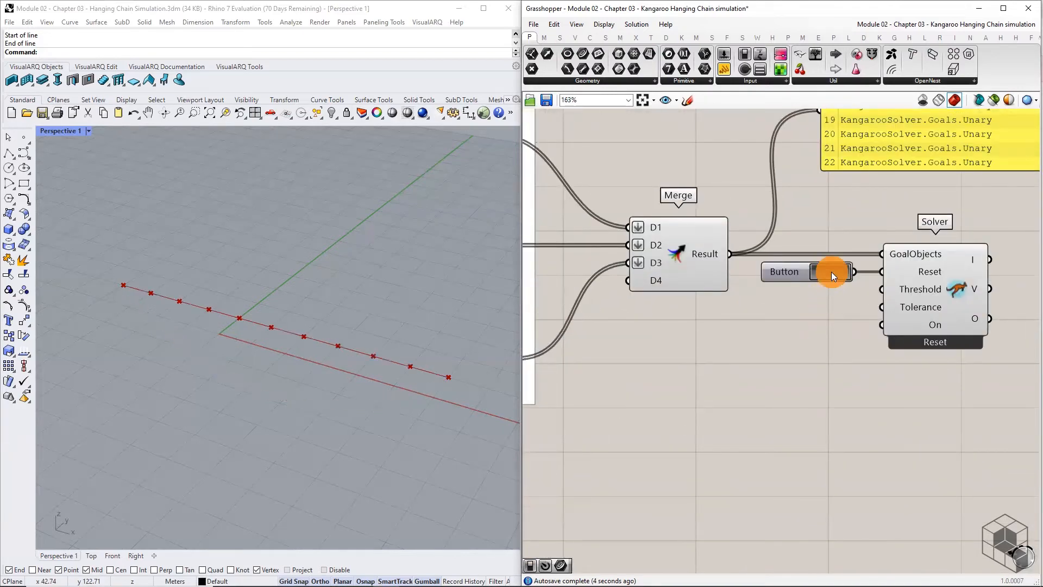
pyautogui.click(805, 270)
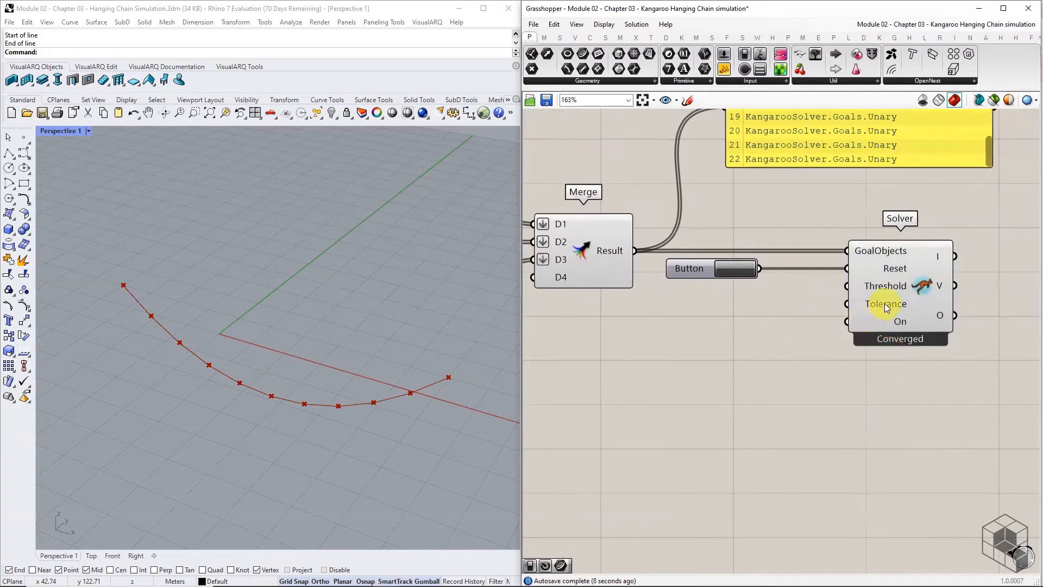
pyautogui.moveTo(885, 305)
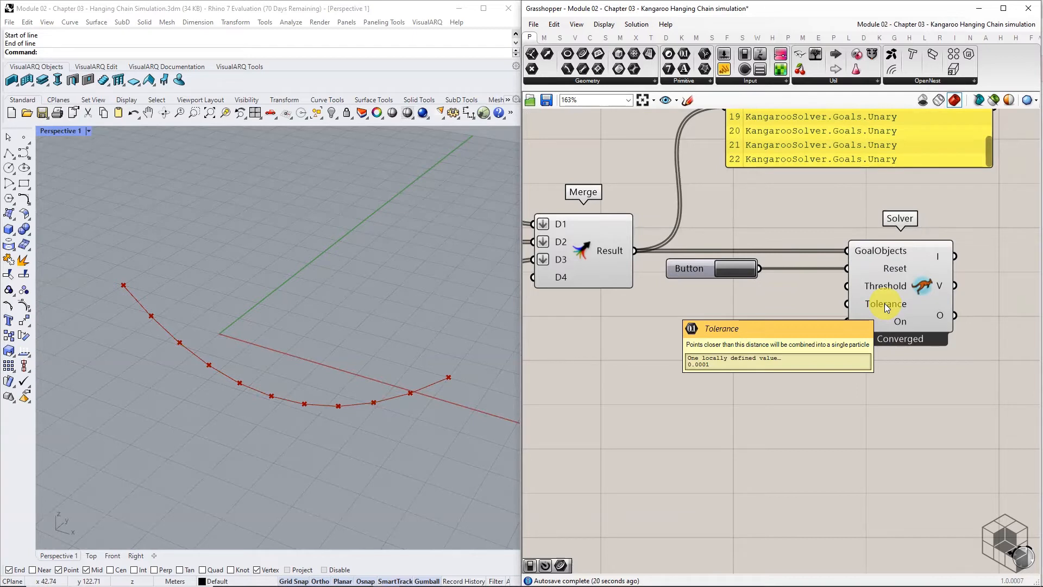
pyautogui.moveTo(885, 286)
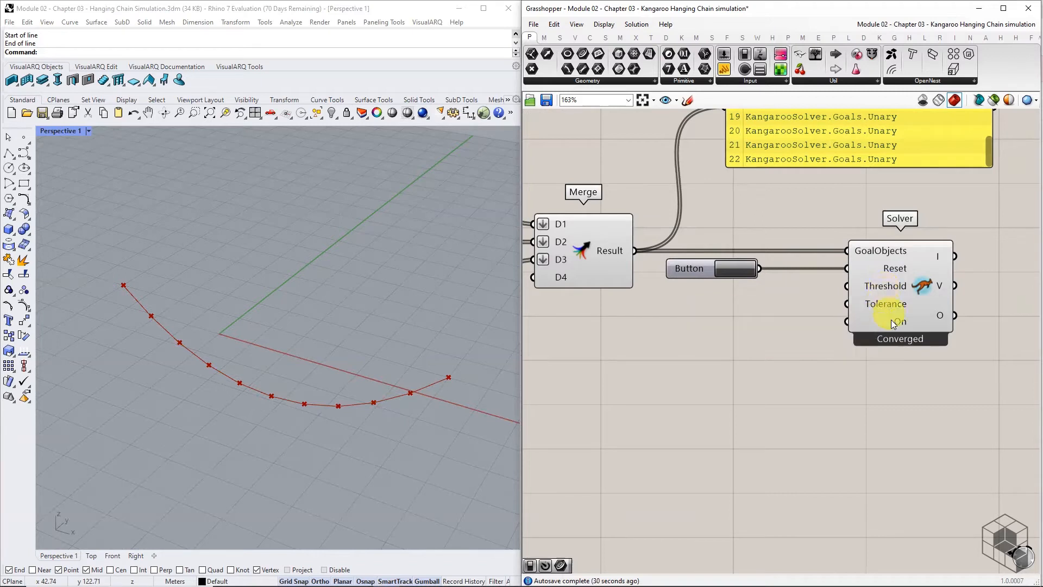
# Drive the solver's On input with a Boolean Toggle set to True and reset until Converged
pyautogui.click(751, 67)
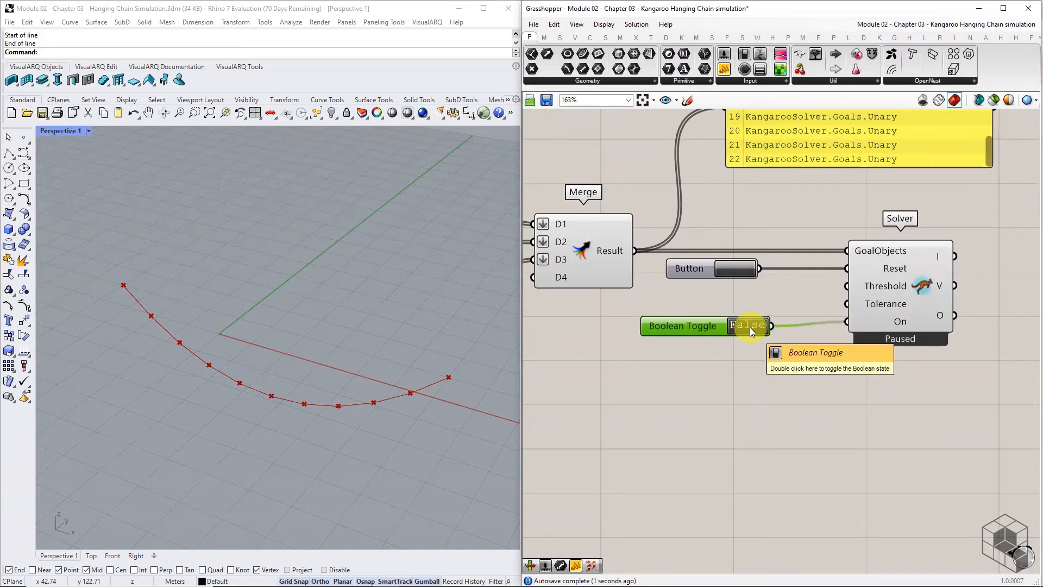
pyautogui.doubleClick(748, 326)
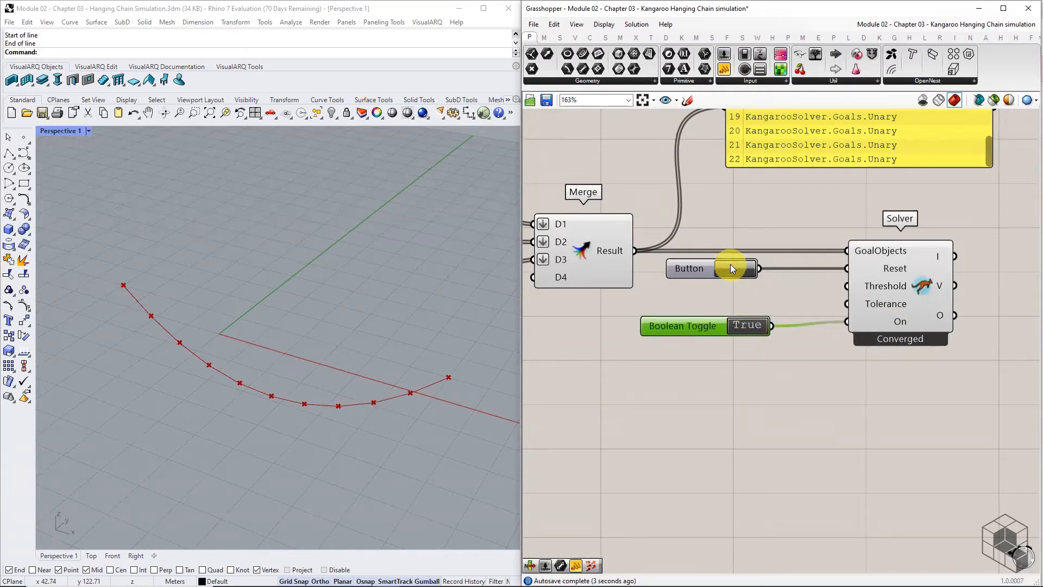
pyautogui.click(712, 269)
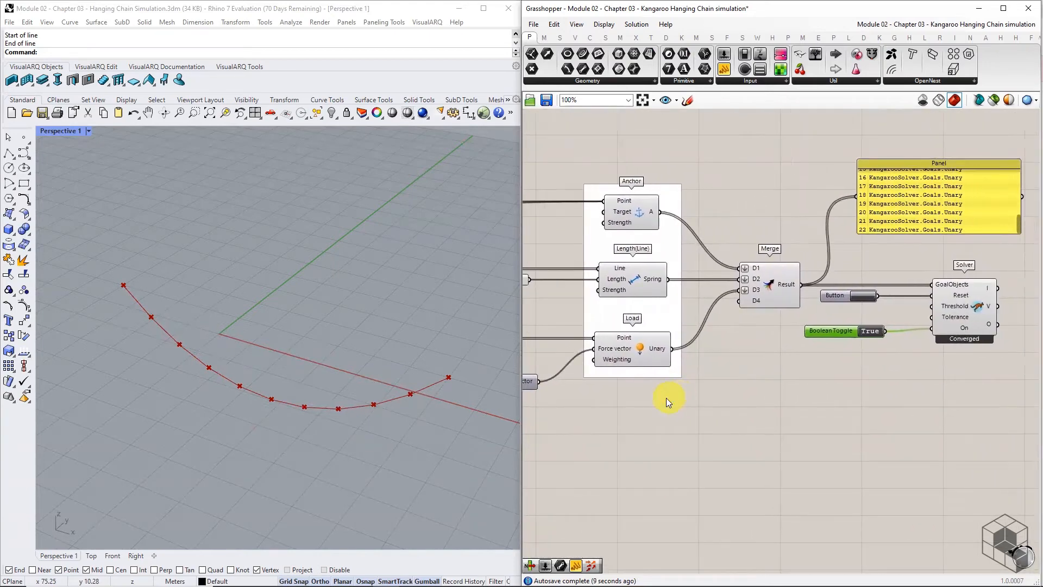
# Route the solver's O output into a Line parameter to preview the settled chain
pyautogui.scroll(-3)
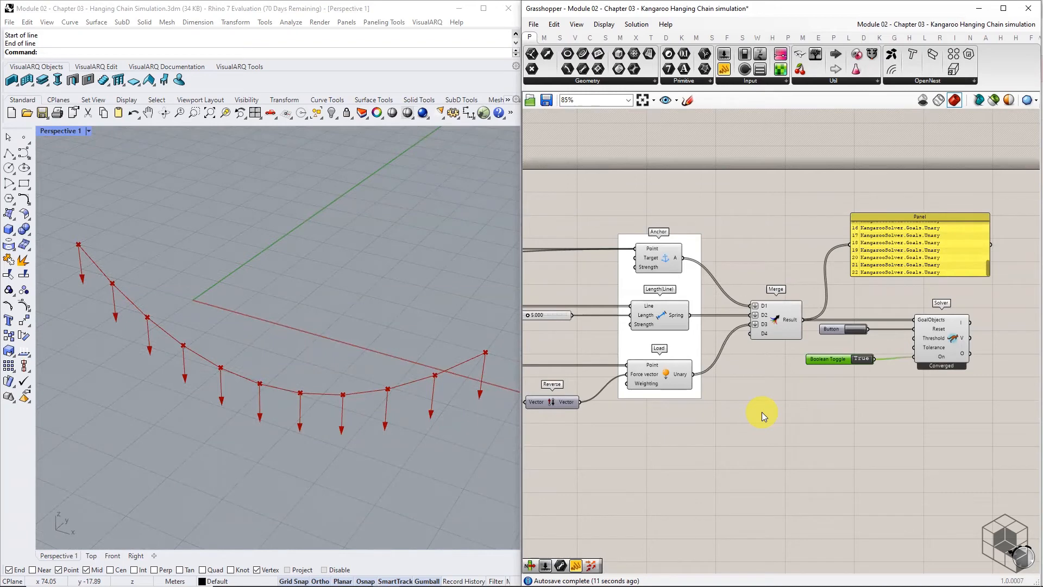
pyautogui.moveTo(758, 413)
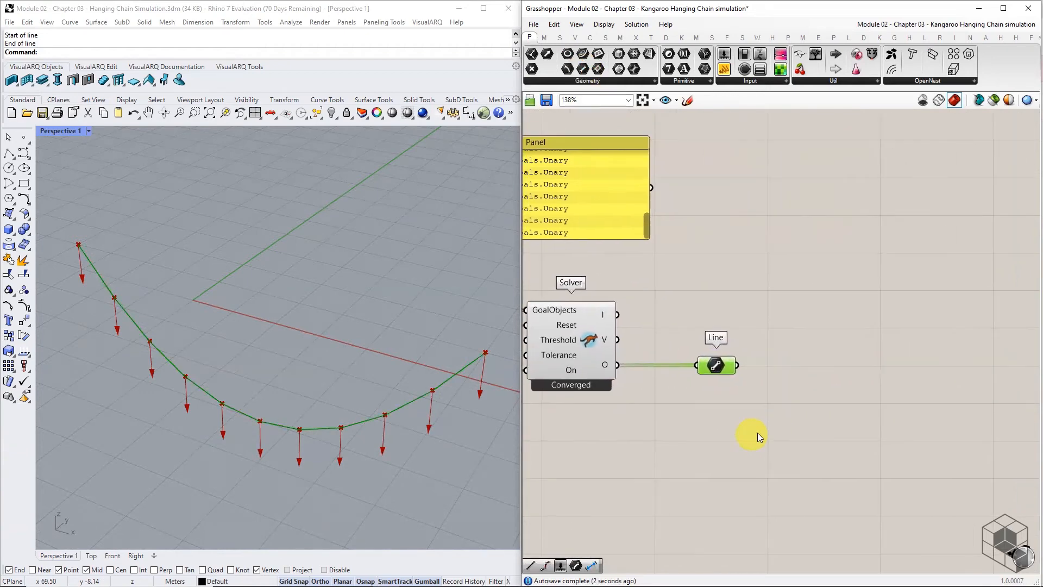
# Route the solver's chain lines through Clean Tree with Remove Nulls enabled
pyautogui.click(716, 365)
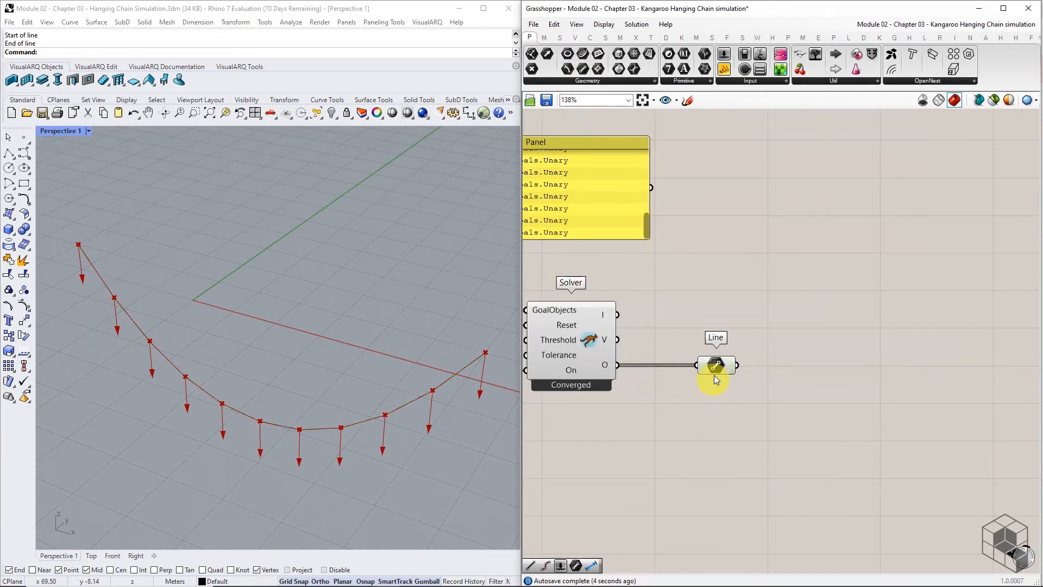
pyautogui.moveTo(716, 366)
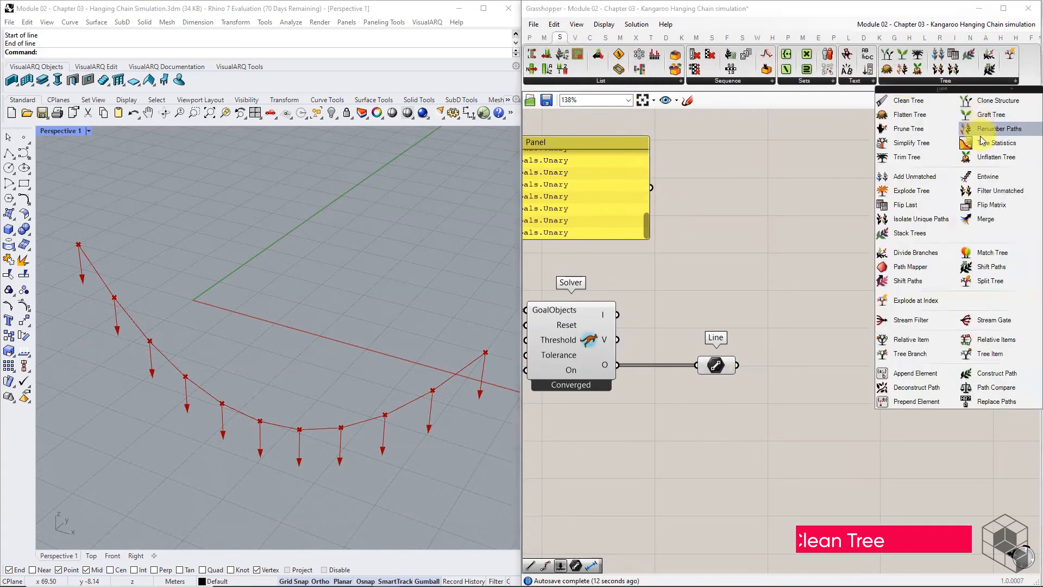
pyautogui.click(907, 100)
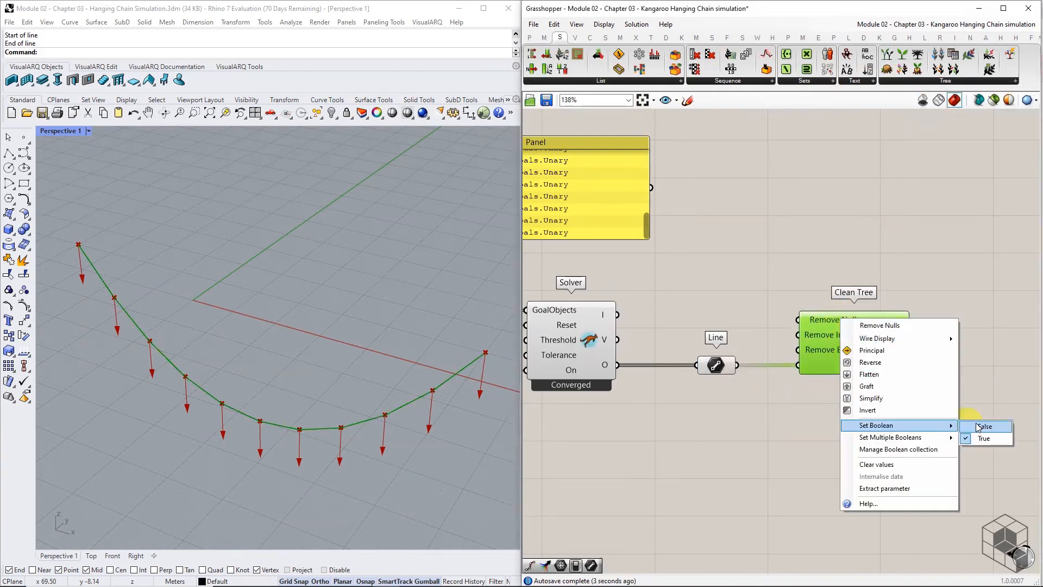
pyautogui.click(985, 426)
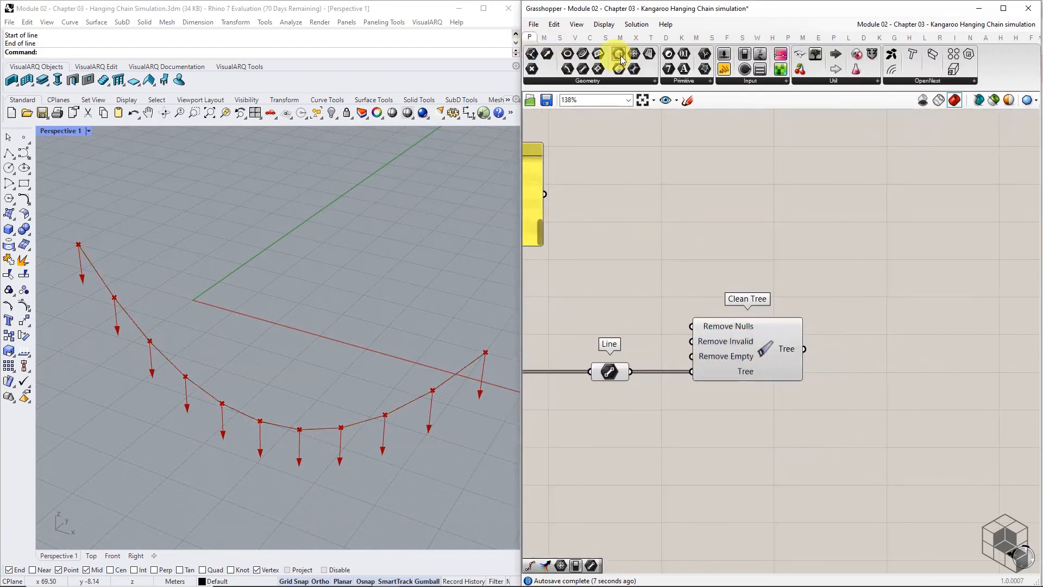
pyautogui.moveTo(895, 345)
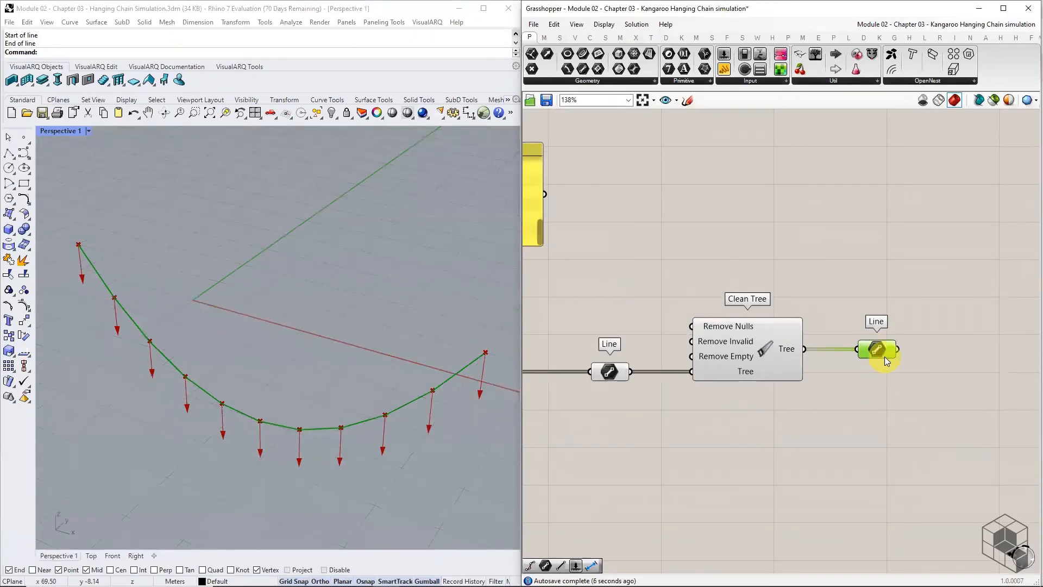
# Adjust the Divide Curve count slider and inspect the discretised chain points
pyautogui.scroll(-3)
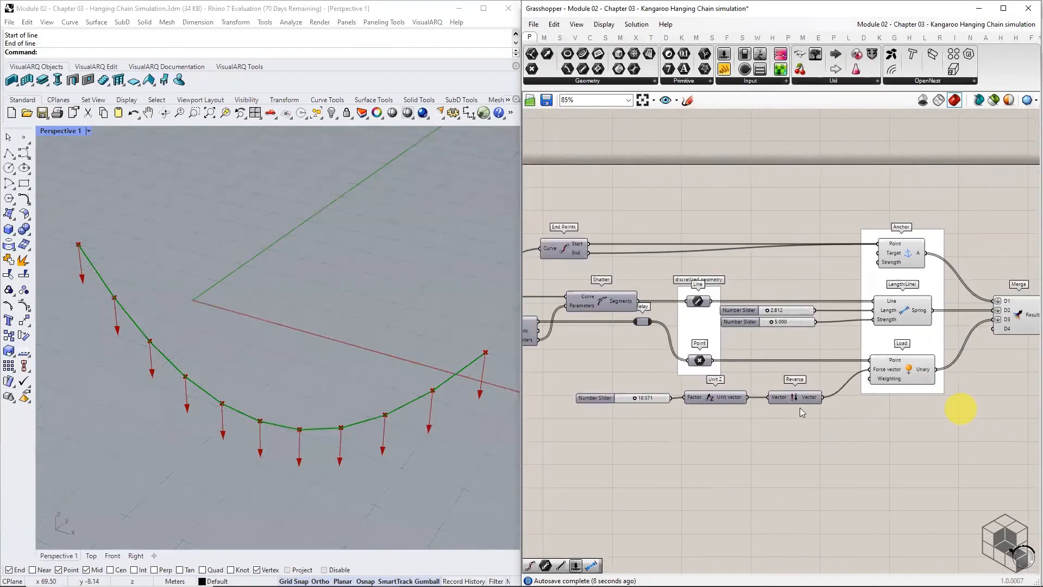
pyautogui.scroll(3)
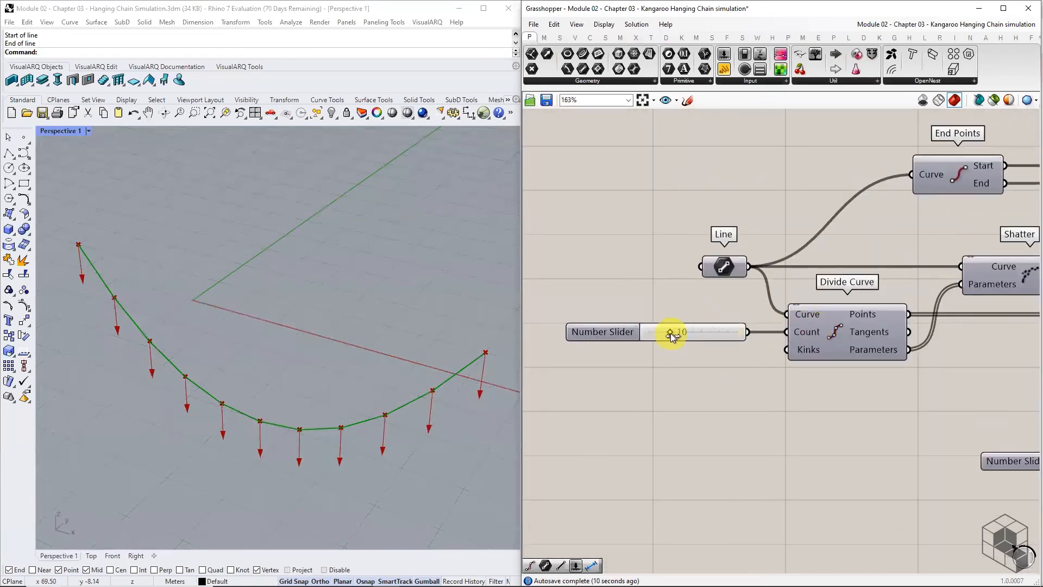
pyautogui.scroll(-3)
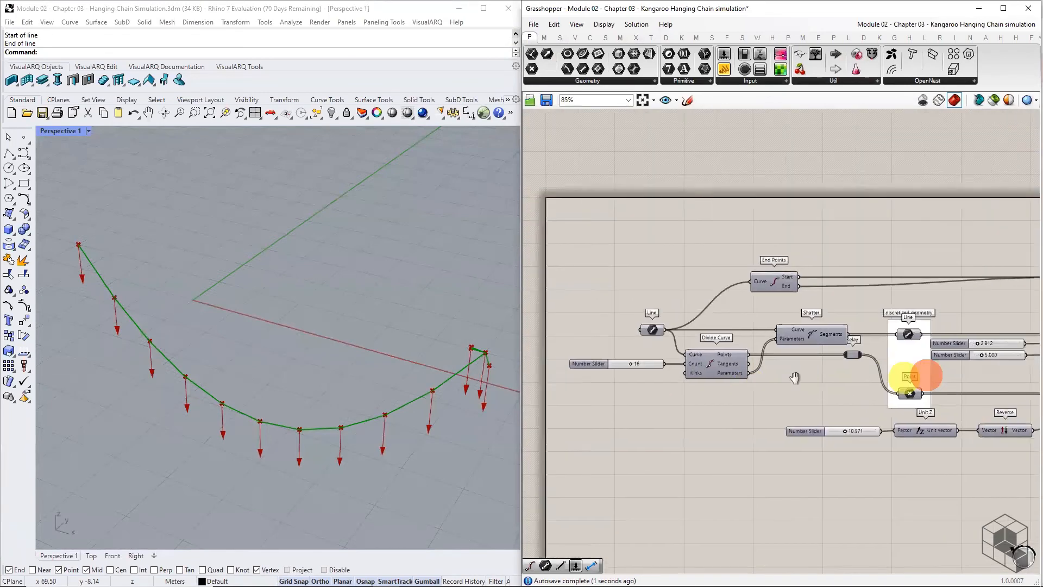
pyautogui.click(965, 361)
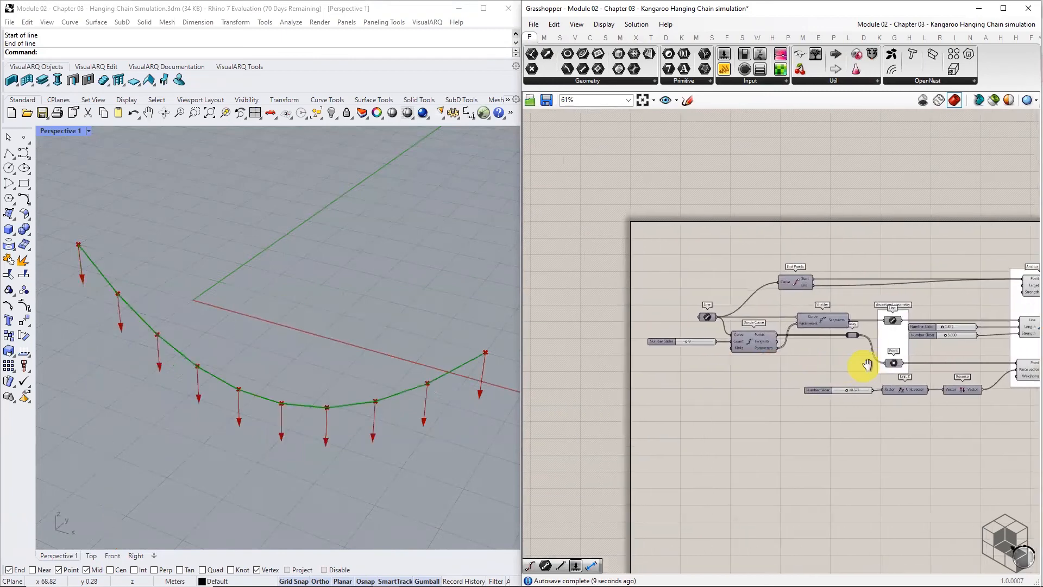
pyautogui.scroll(3)
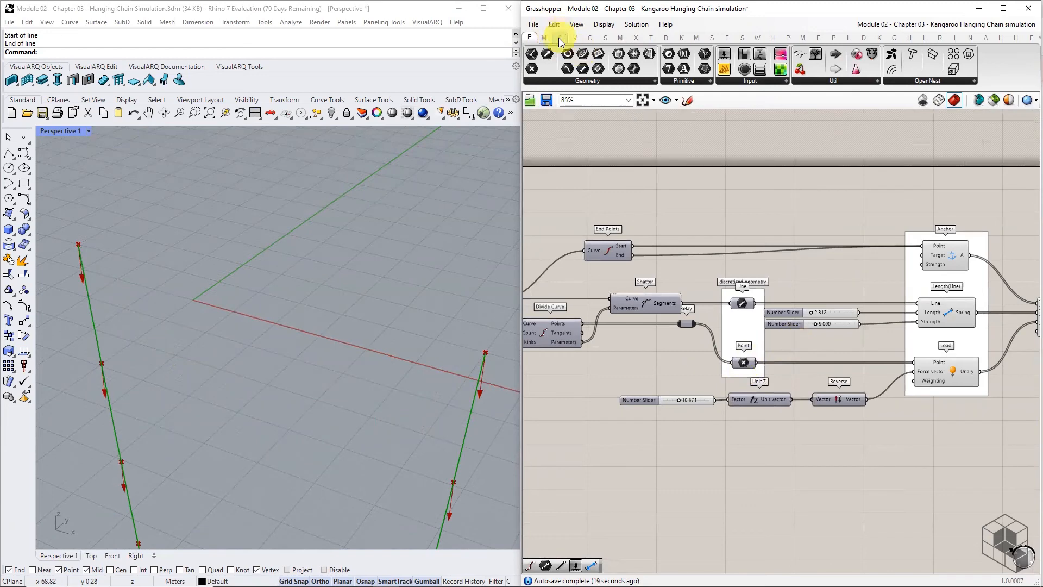
# Pick a chain division point by index with List Item as an extra anchor and reset the solver
pyautogui.click(560, 37)
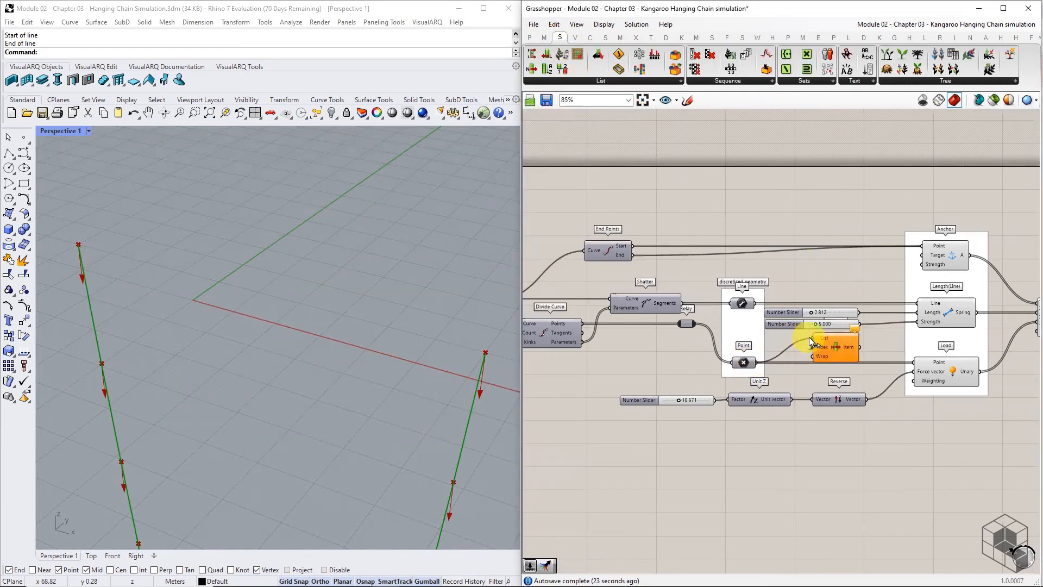
pyautogui.scroll(3)
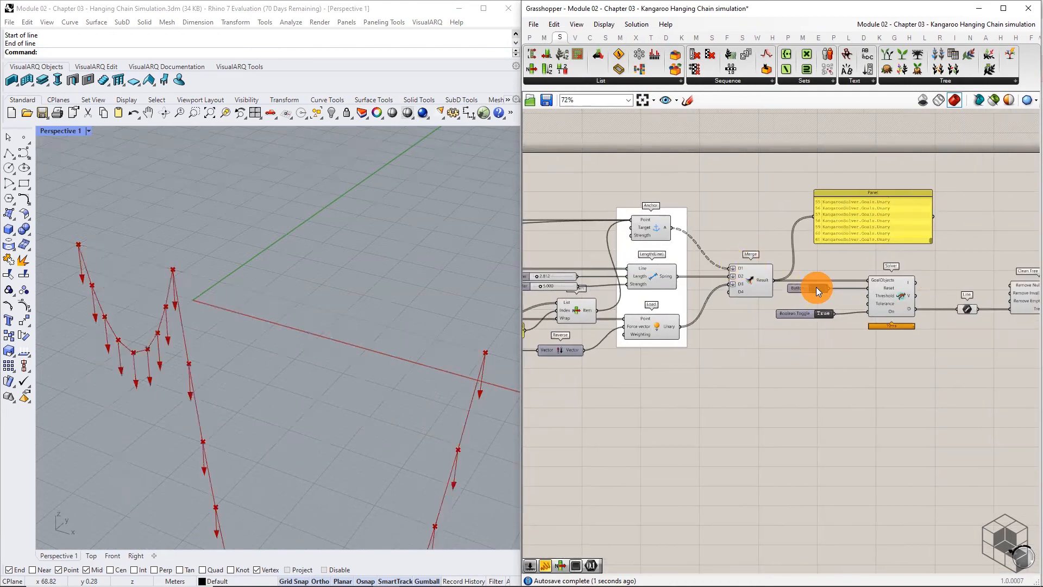
pyautogui.click(805, 287)
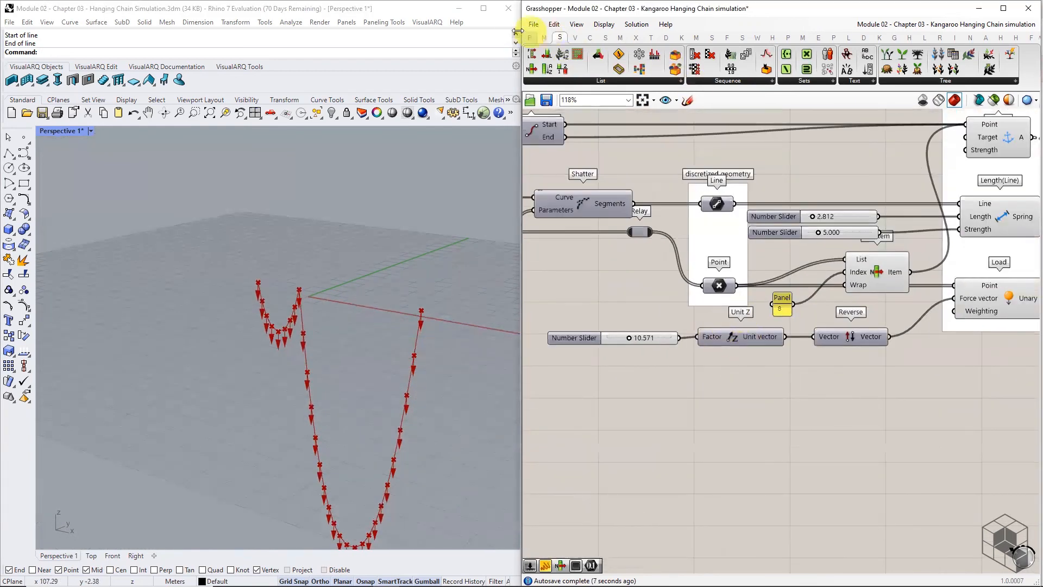
# Add a Number Slider and edit its domain for the anchor index
pyautogui.click(530, 37)
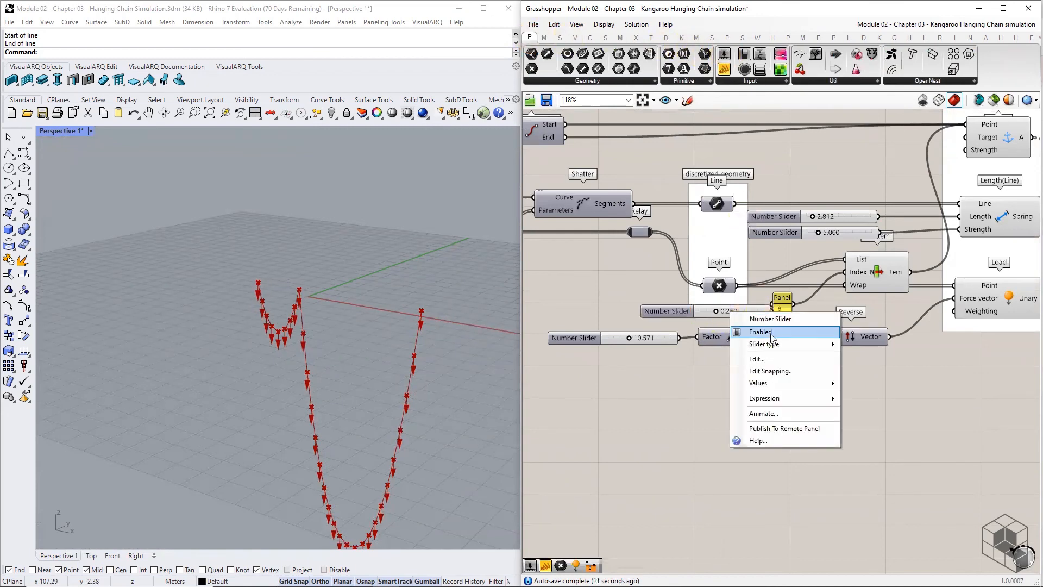
pyautogui.click(756, 359)
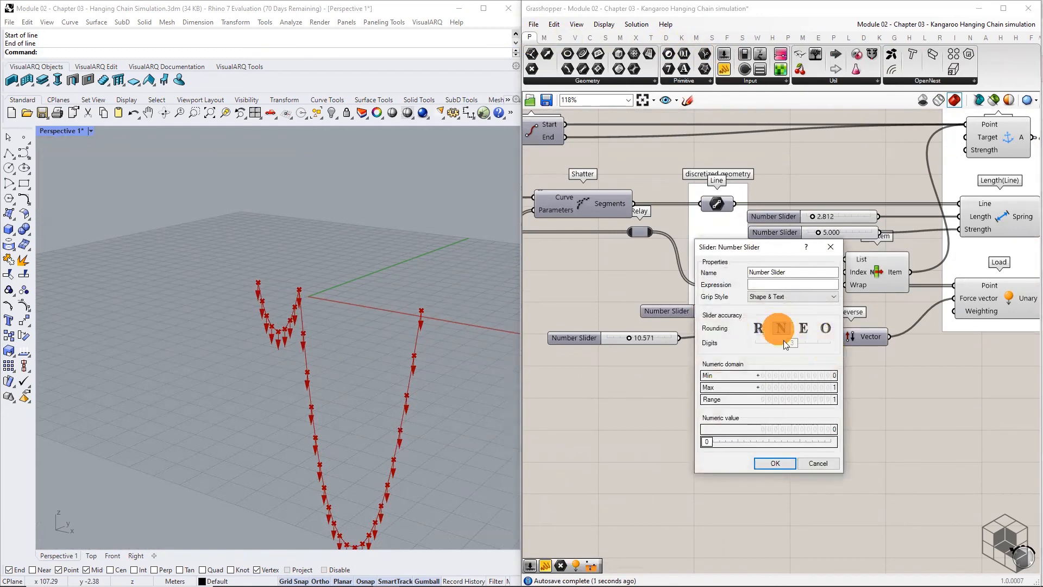